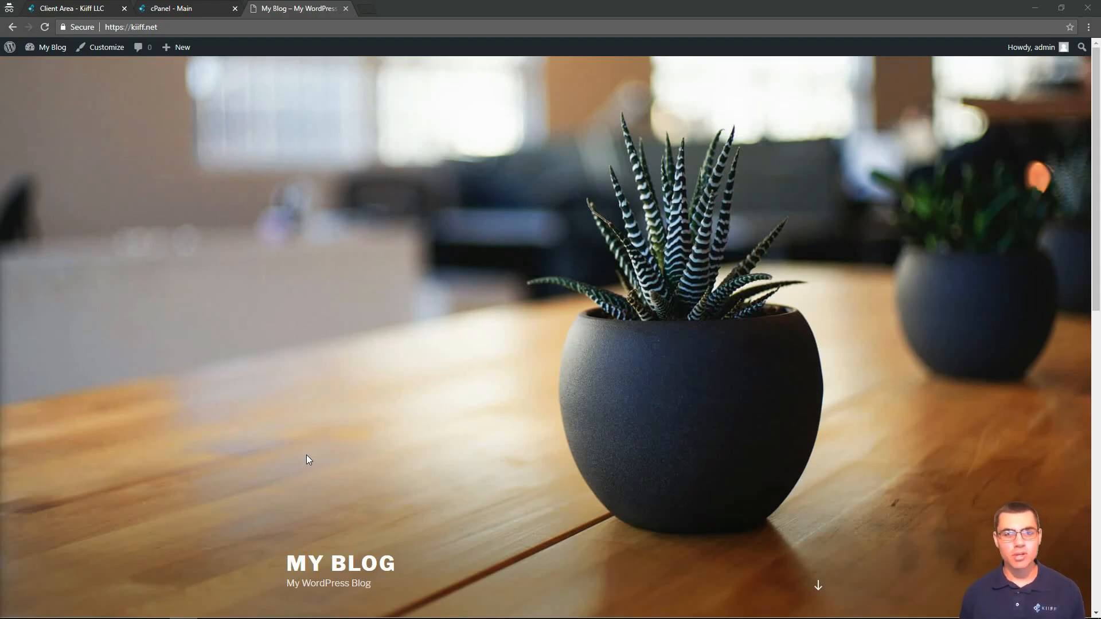
pyautogui.moveTo(232, 245)
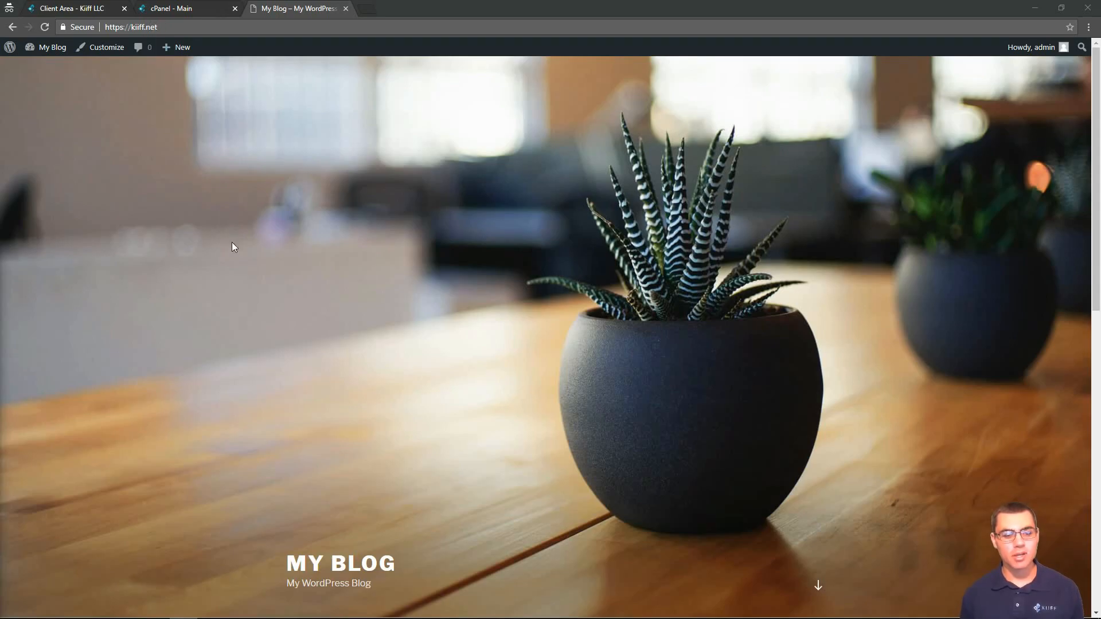
# Step: Scroll the reloaded kiff.net page showing the 'Briefly unavailable for scheduled maintenance' notice
pyautogui.scroll(-3)
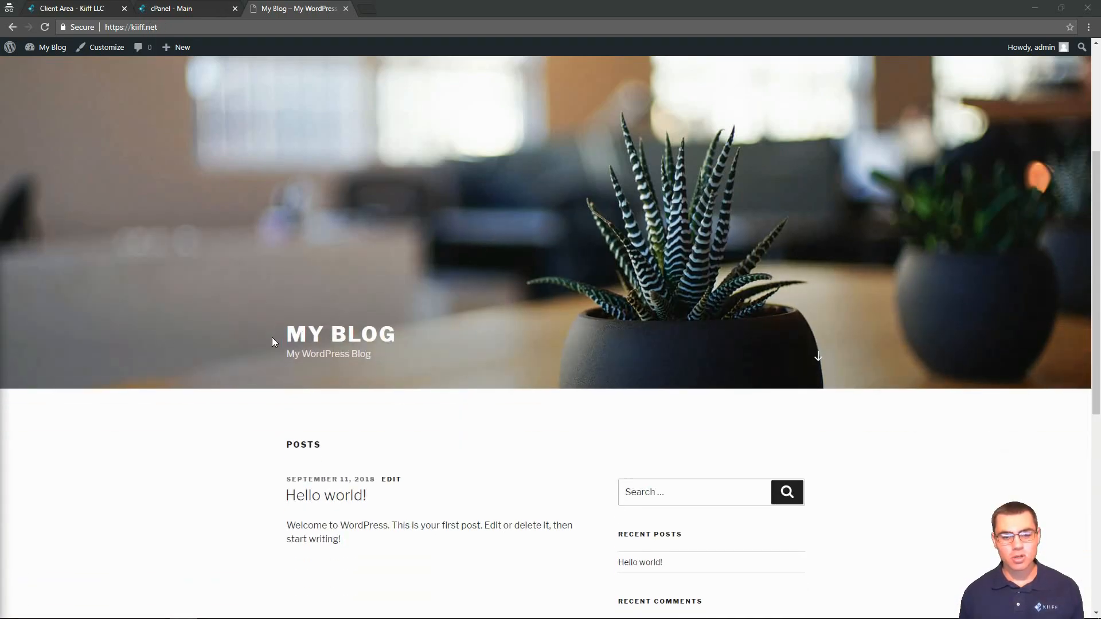
pyautogui.moveTo(287, 351)
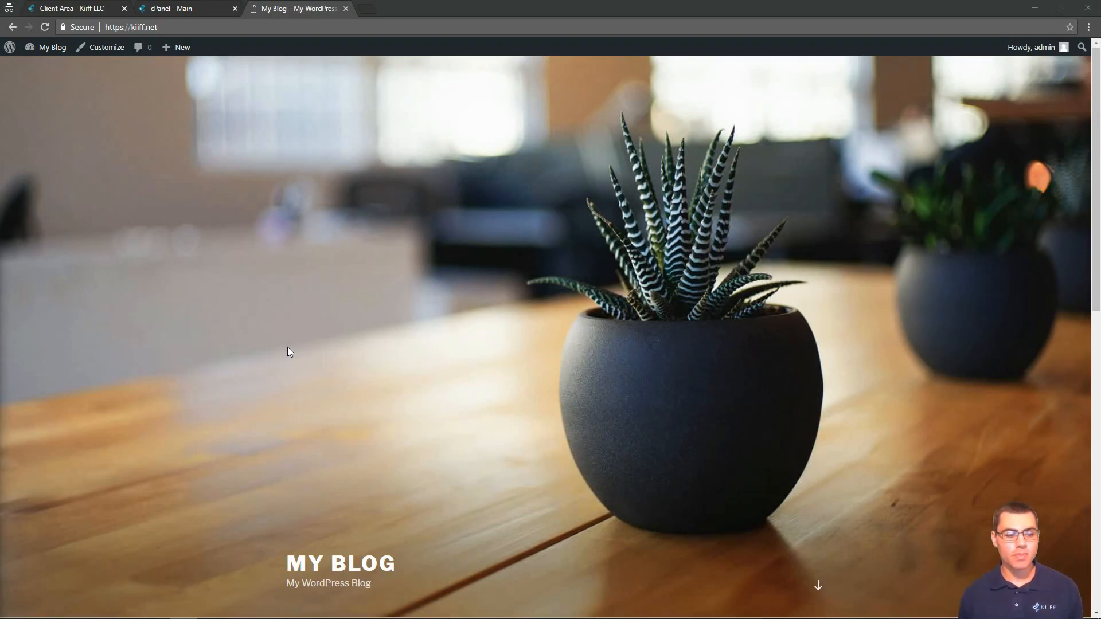
pyautogui.scroll(-3)
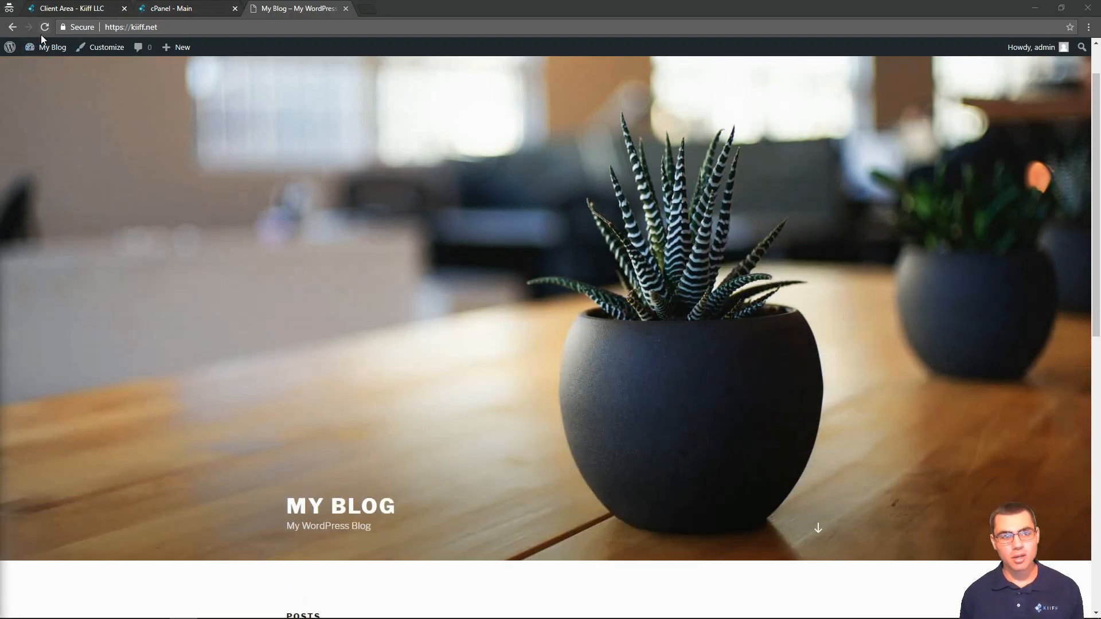
pyautogui.moveTo(46, 27)
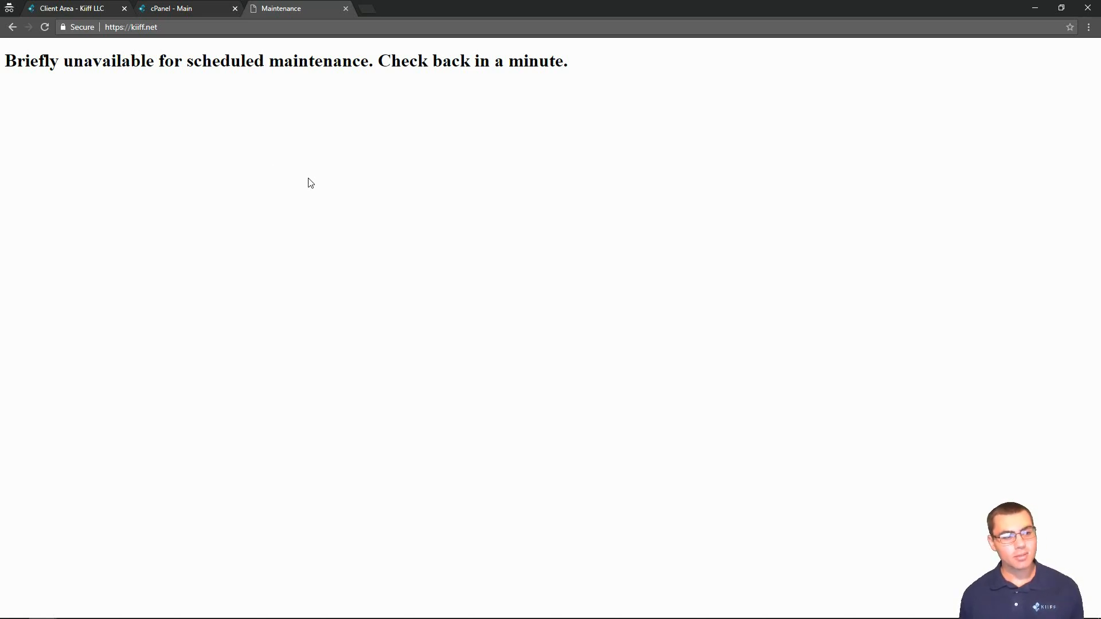
pyautogui.moveTo(178, 7)
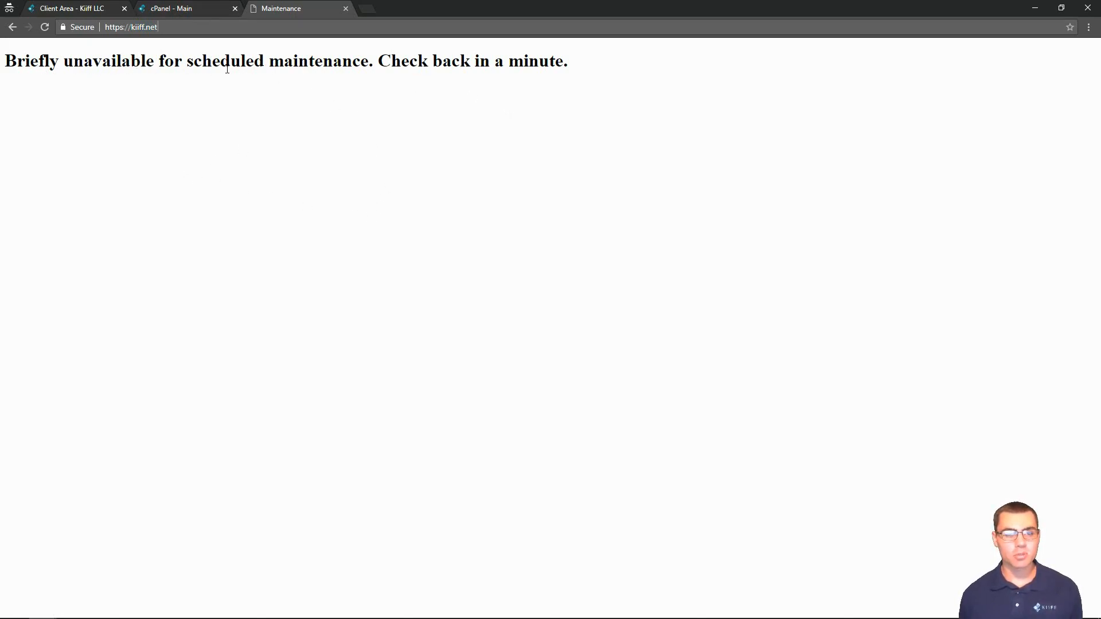
pyautogui.moveTo(482, 83)
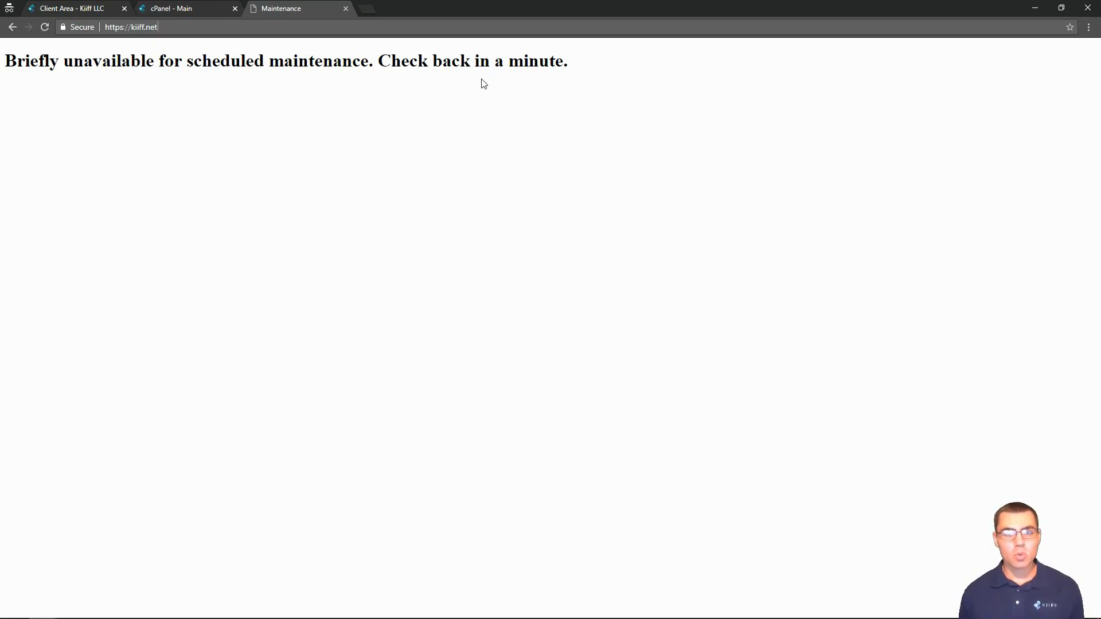
pyautogui.moveTo(314, 121)
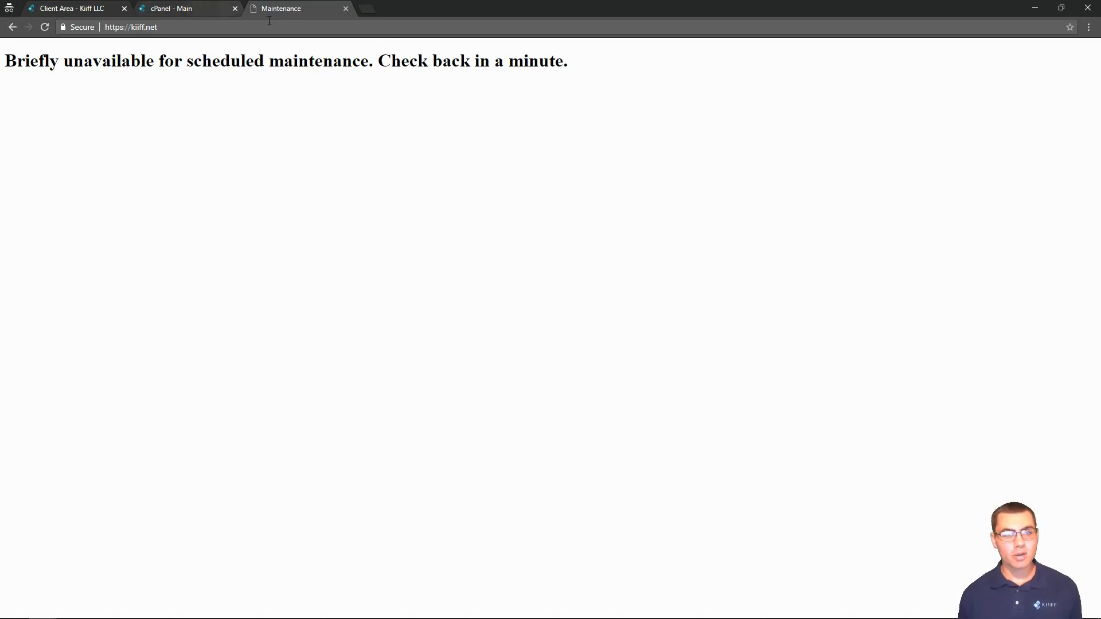
# Step: Log in to cPanel from the Kiiff client area and go to File Manager on public_html
pyautogui.click(75, 9)
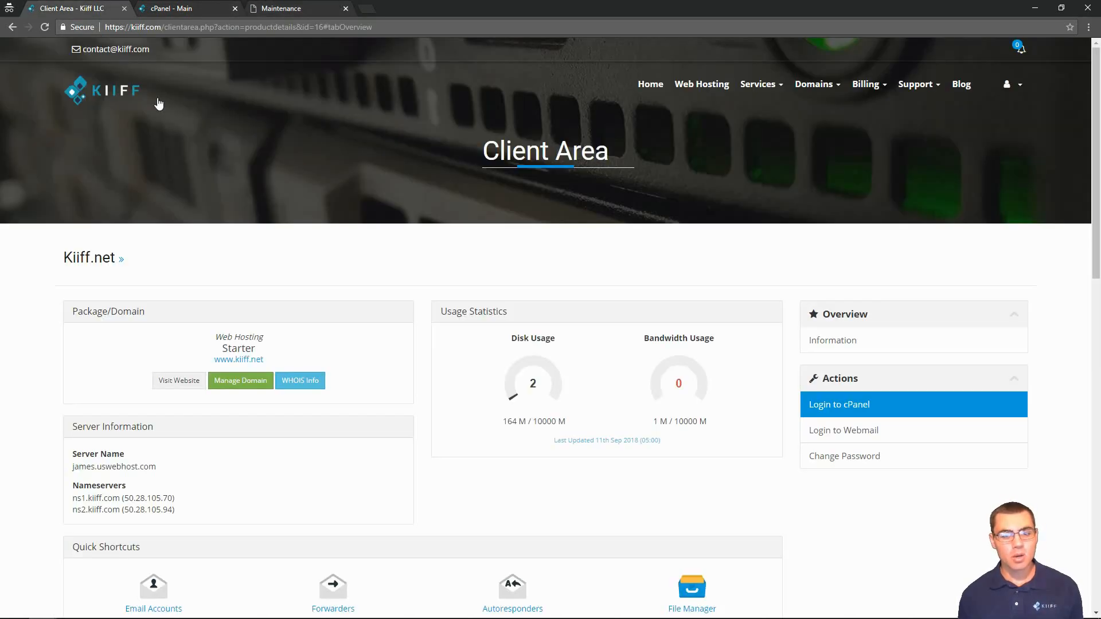
pyautogui.moveTo(540, 179)
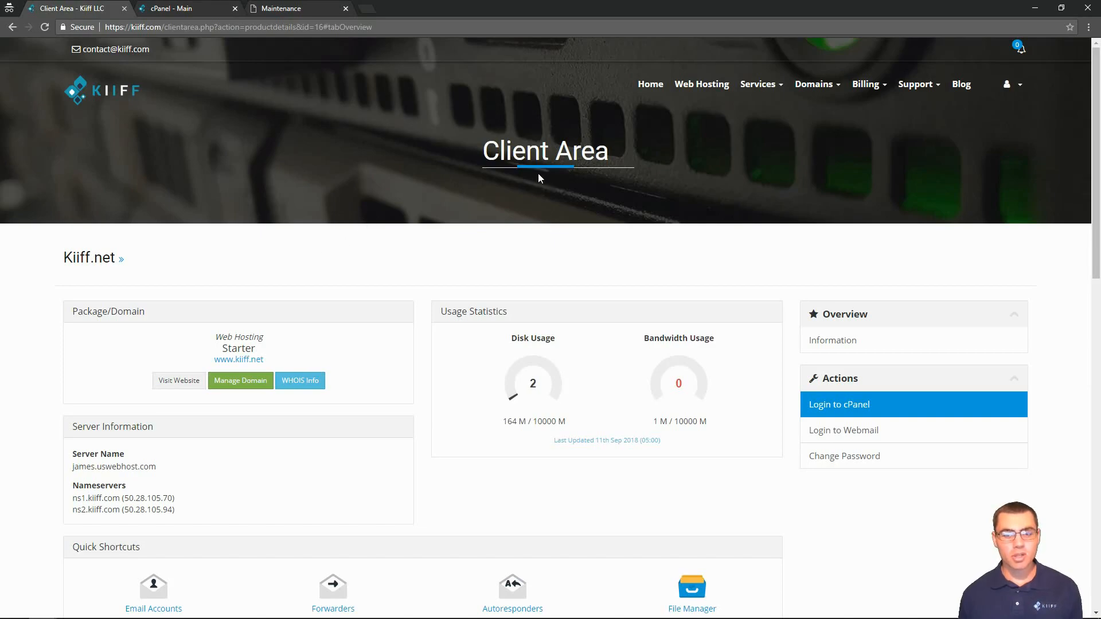
pyautogui.moveTo(837, 413)
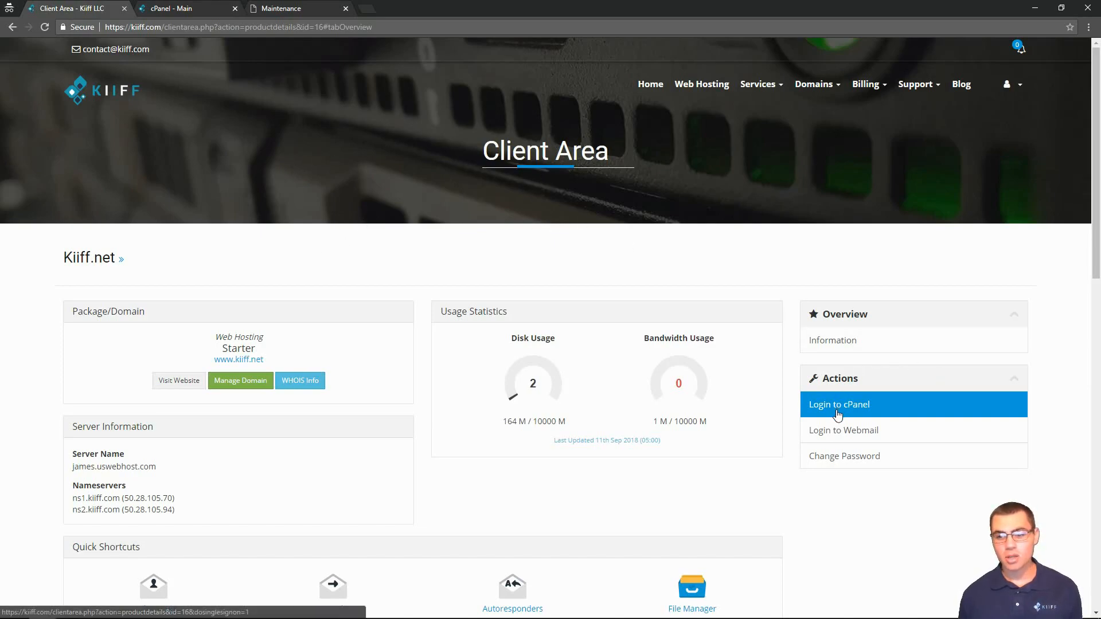
pyautogui.click(839, 404)
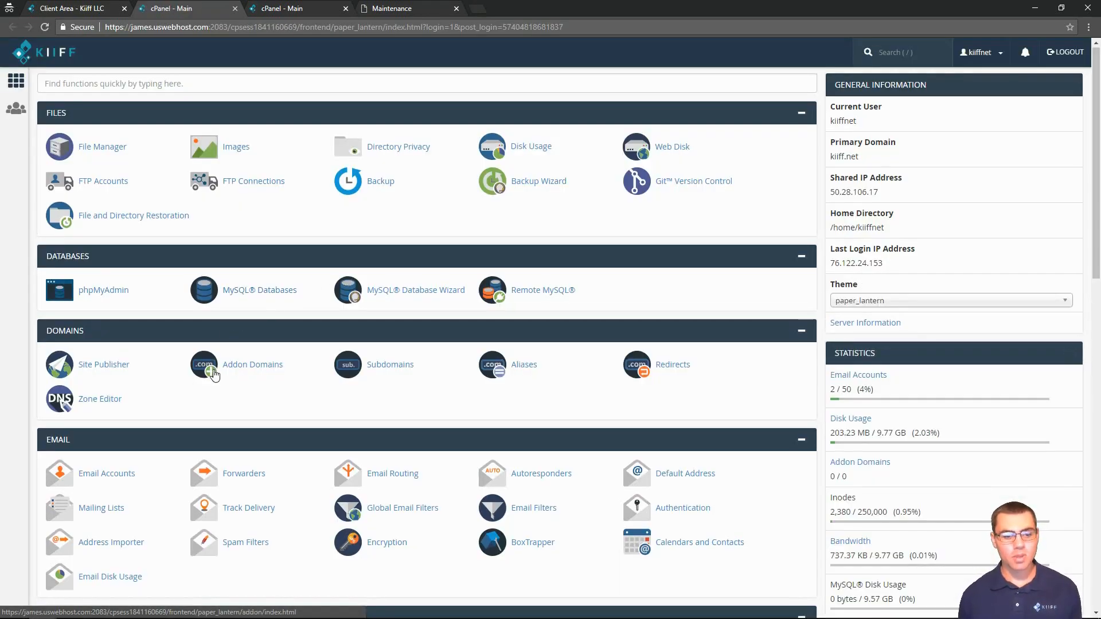
pyautogui.scroll(-3)
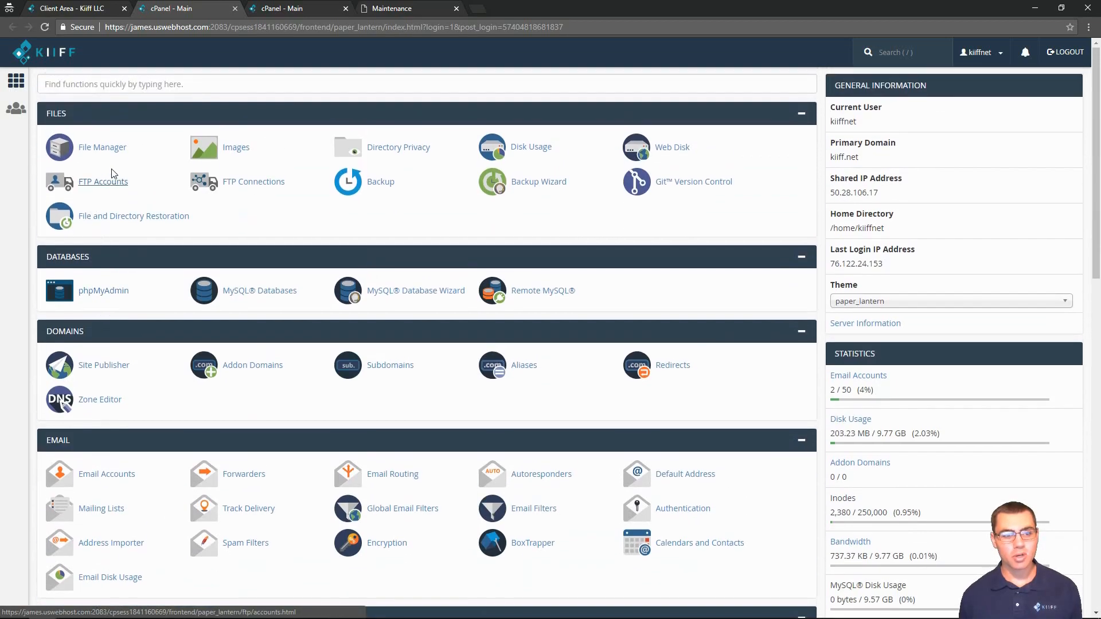
pyautogui.click(101, 147)
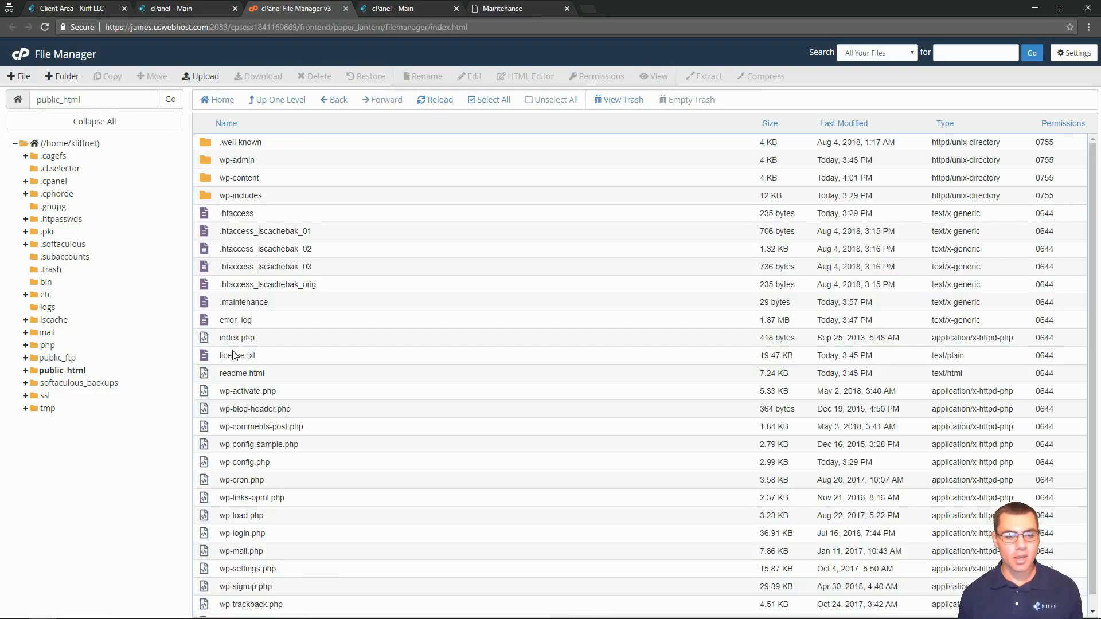
# Step: Delete the .maintenance file from public_html, confirming the move to trash, then return to the site tab
pyautogui.click(243, 302)
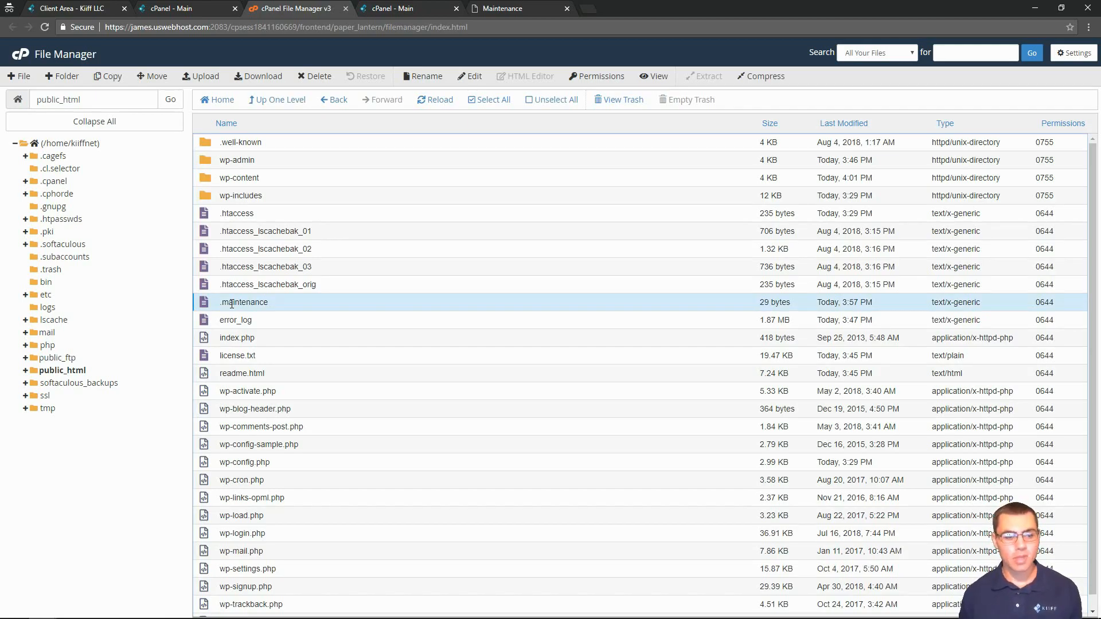
pyautogui.rightClick(243, 303)
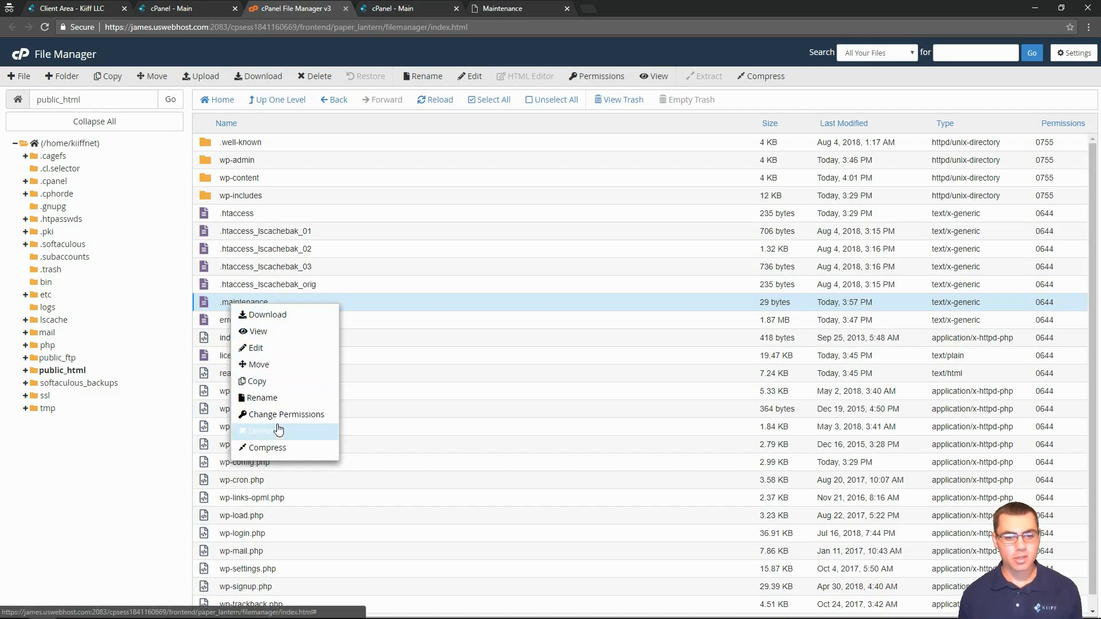
pyautogui.click(259, 430)
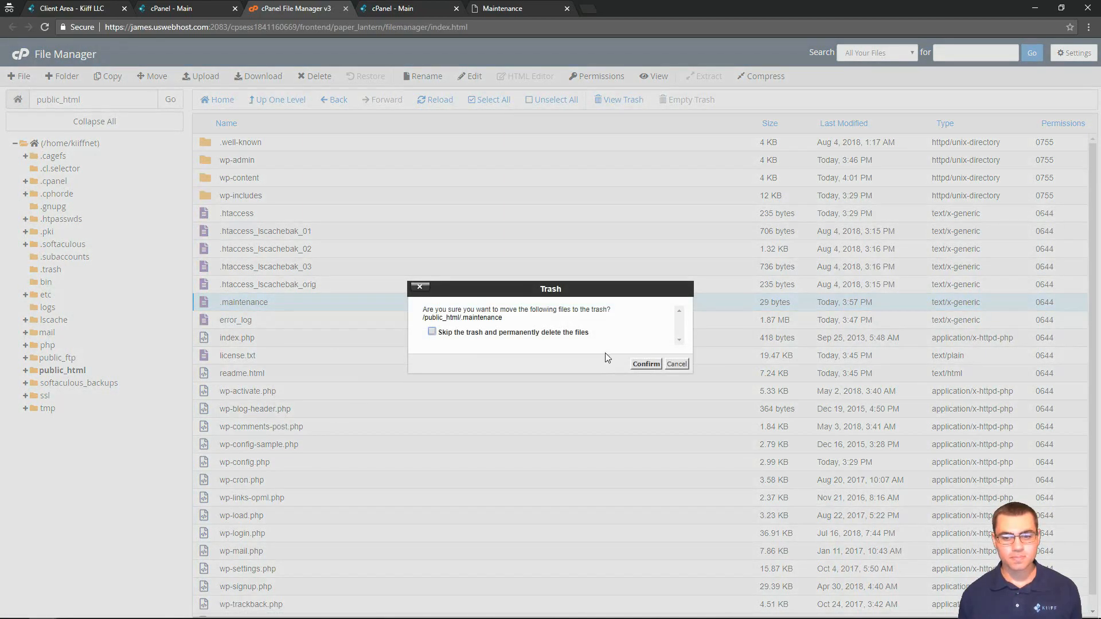
pyautogui.click(646, 364)
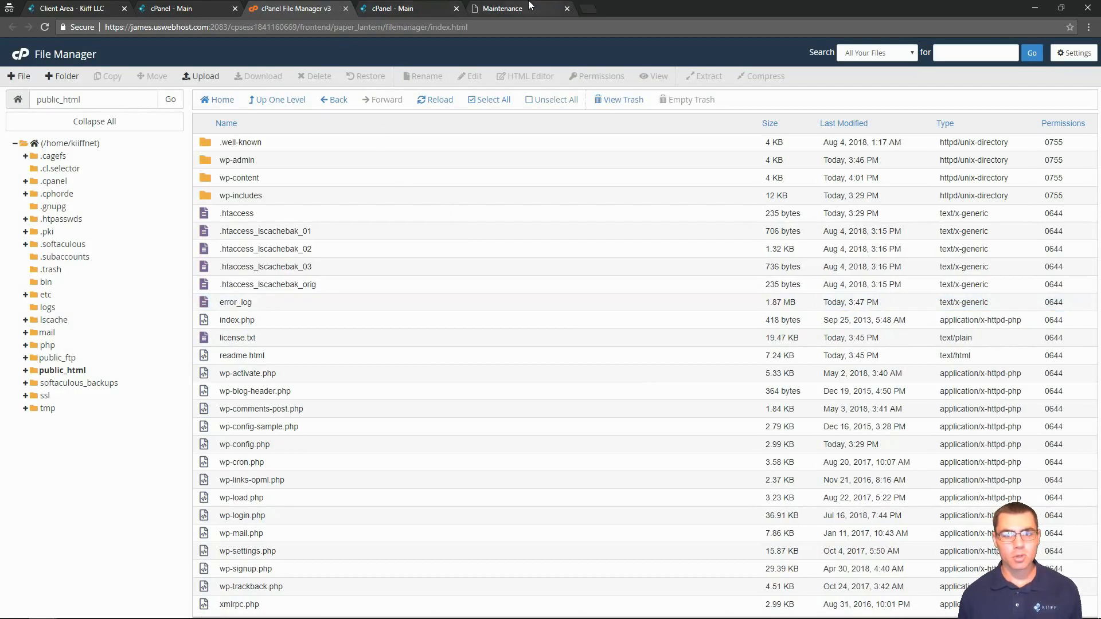
pyautogui.click(502, 9)
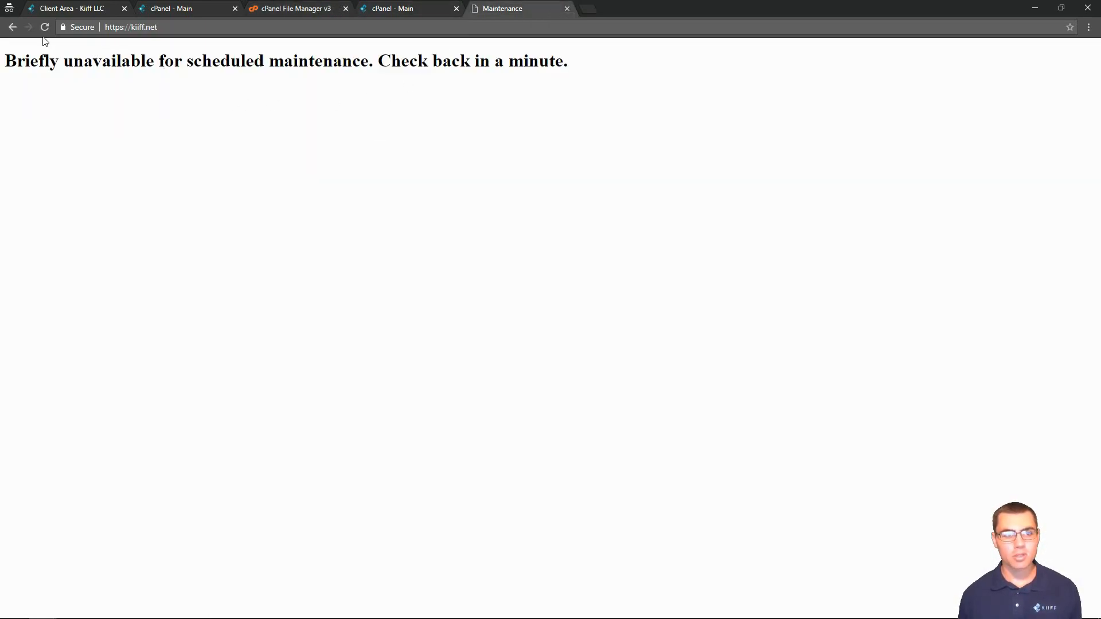
# Step: Reload kiff.net to see it back online and check the WordPress Updates screen reports everything current
pyautogui.click(46, 28)
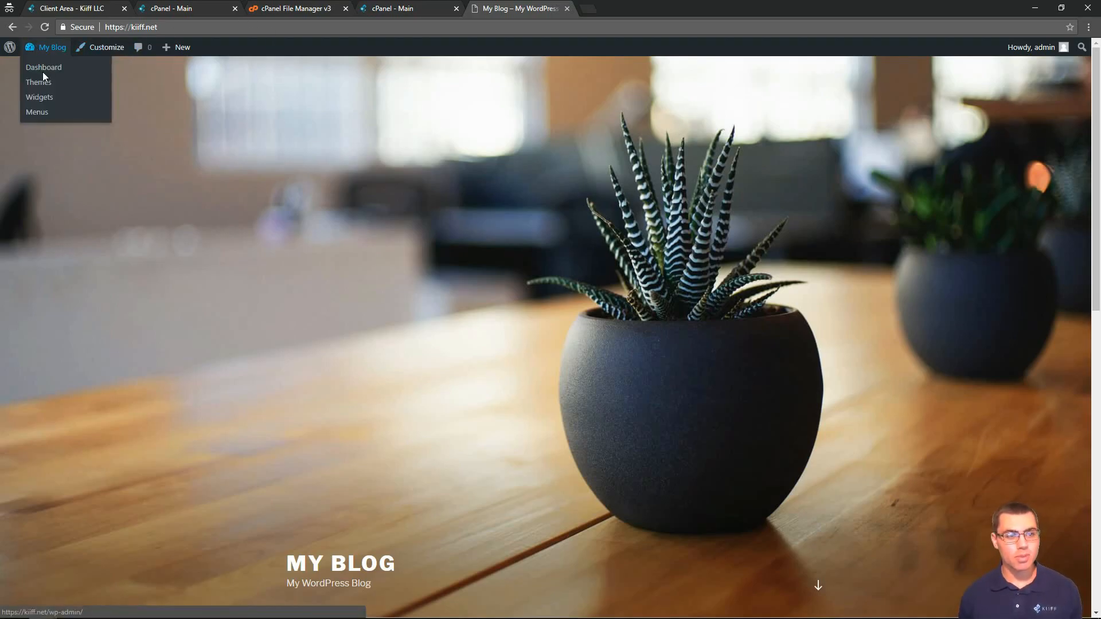
pyautogui.click(43, 67)
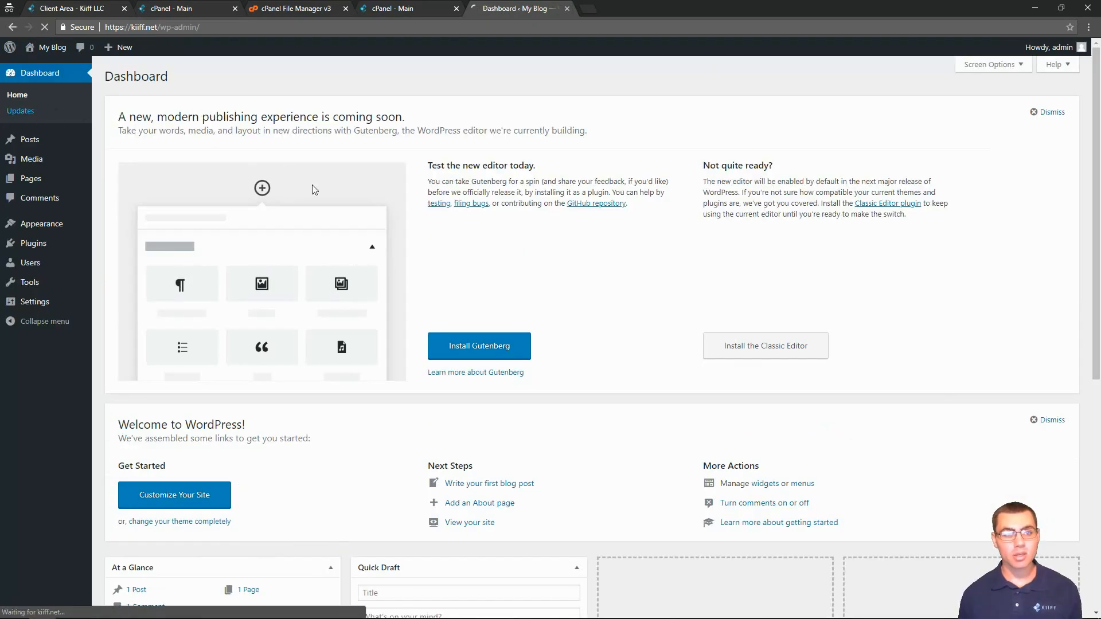
pyautogui.click(19, 111)
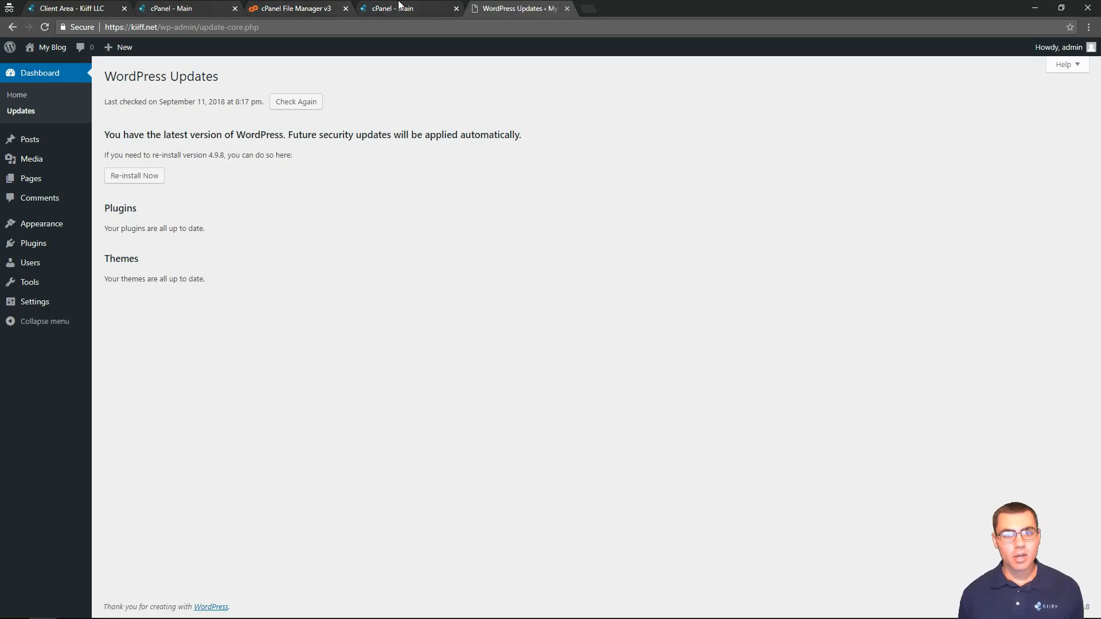
pyautogui.click(393, 8)
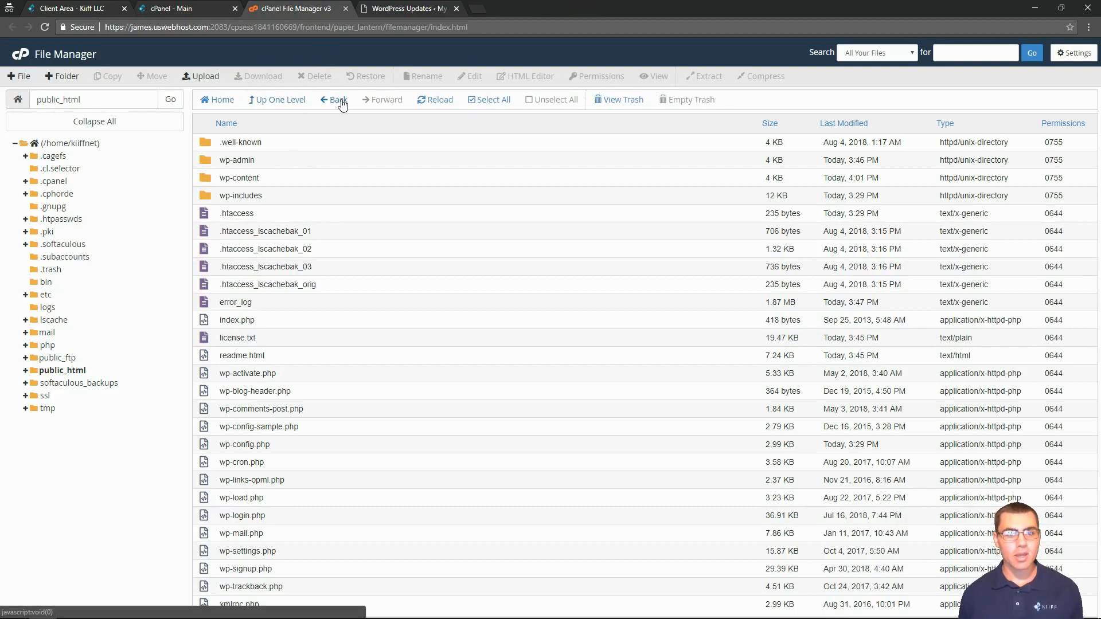
pyautogui.moveTo(431, 113)
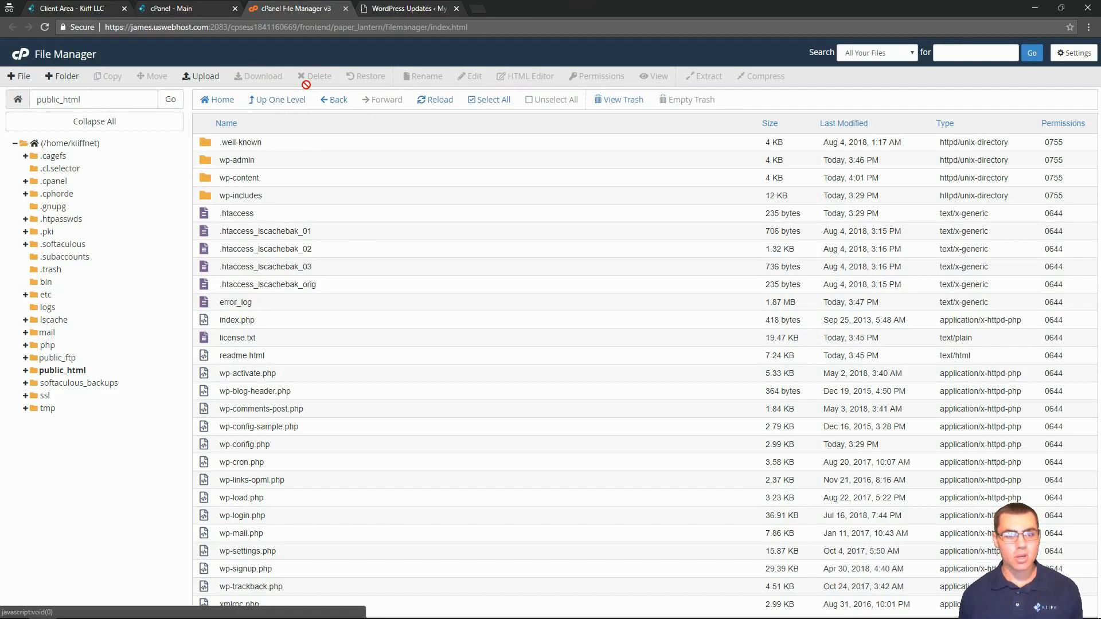
# Step: View the File Manager trash listing the deleted .maintenance file and bring up its actions
pyautogui.click(53, 269)
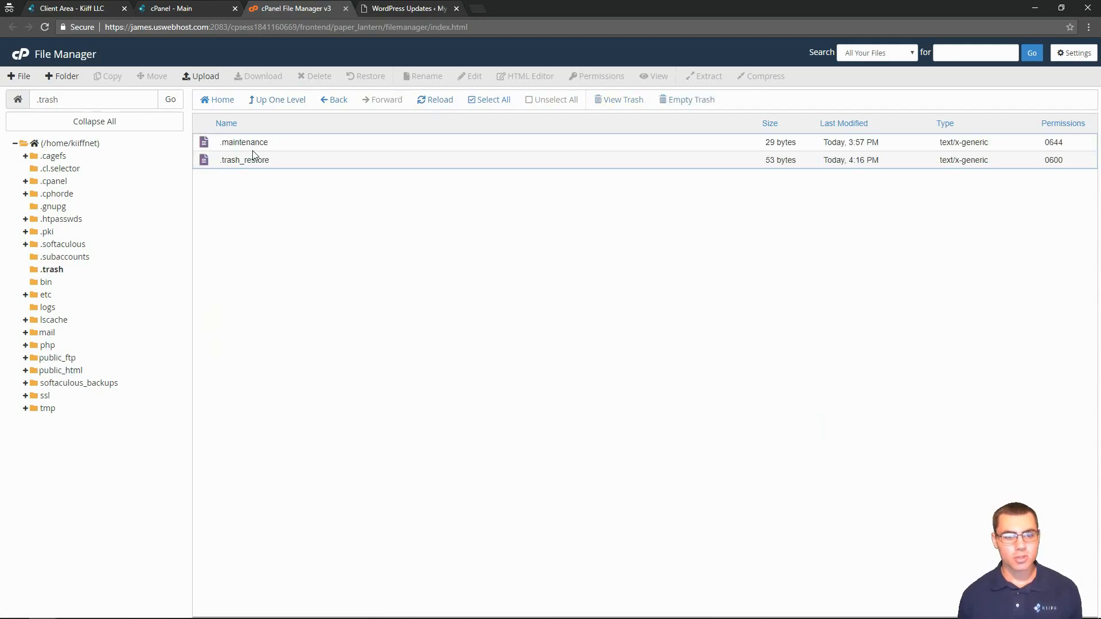
pyautogui.rightClick(242, 142)
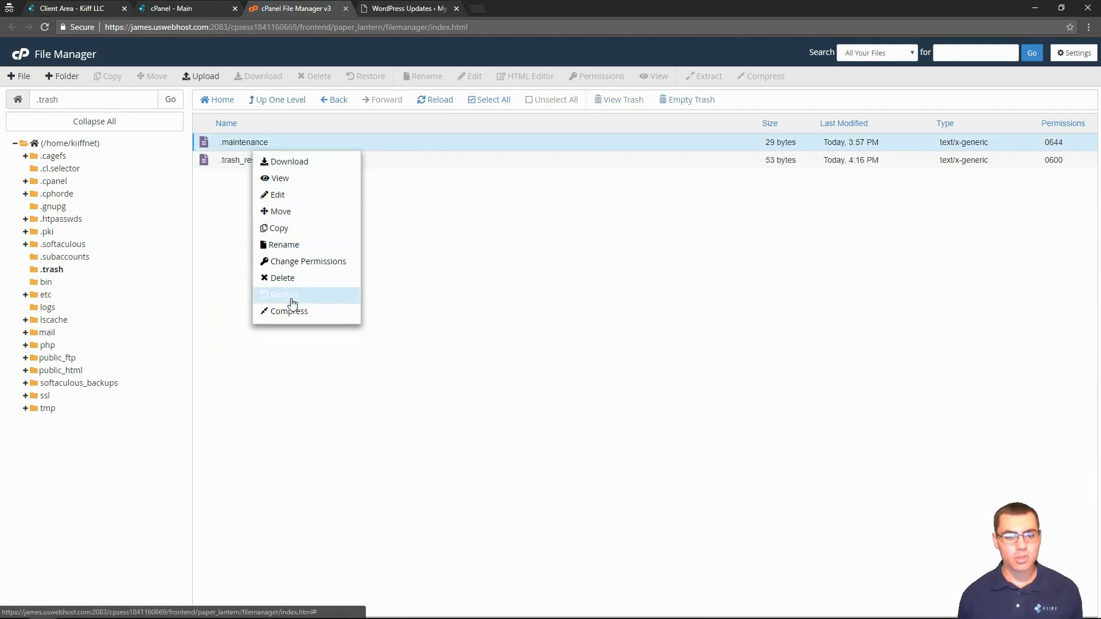
# Step: Restore .maintenance from the trash and return to the public_html folder
pyautogui.click(411, 9)
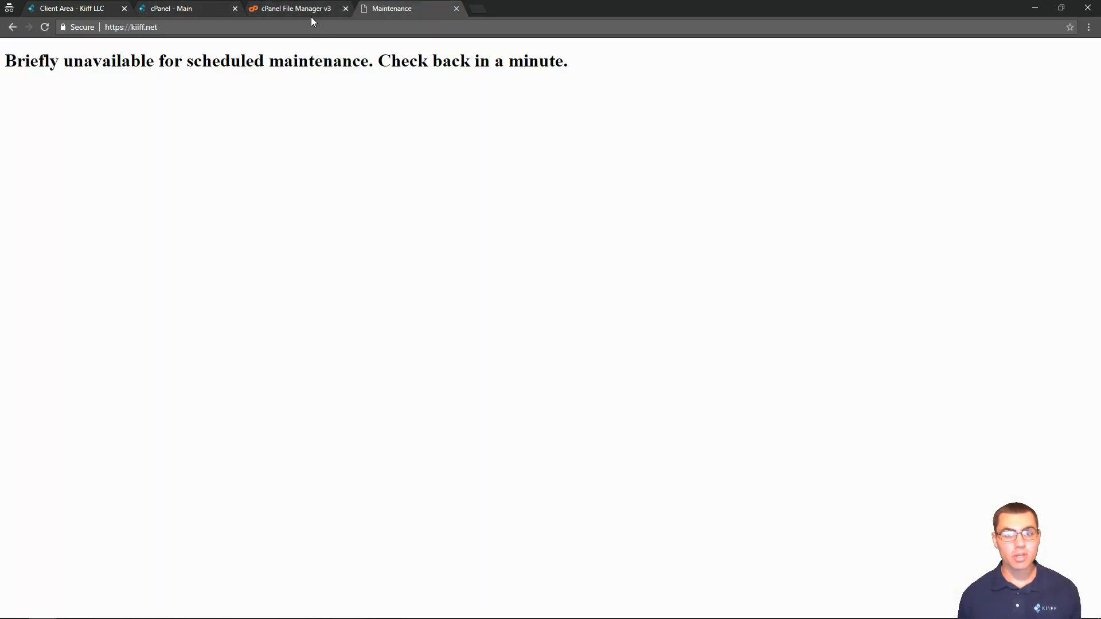
pyautogui.click(294, 9)
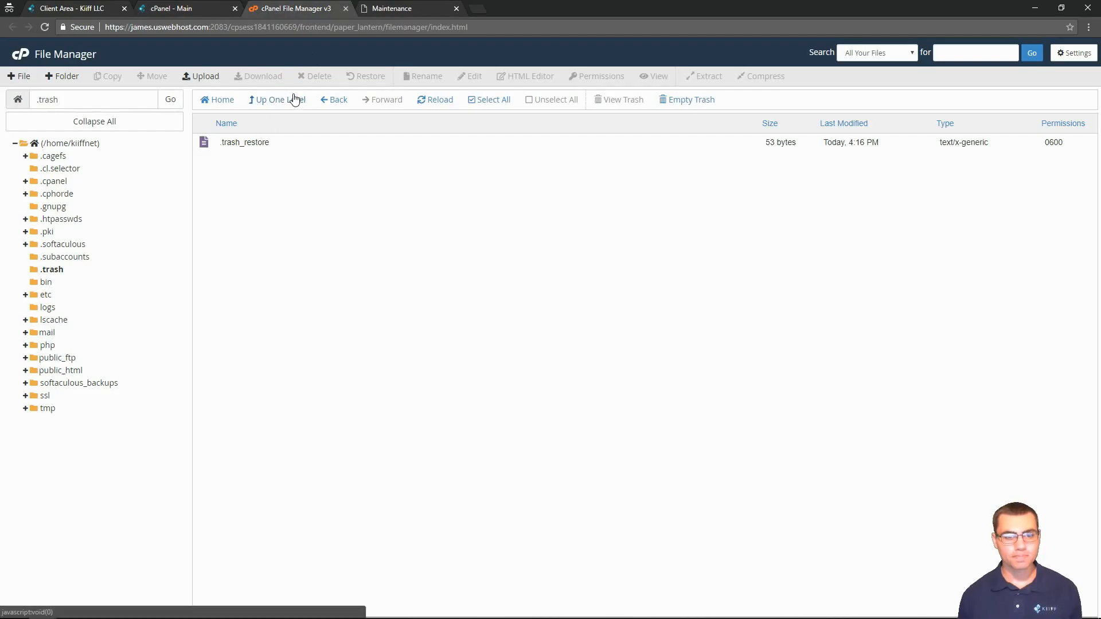
pyautogui.click(60, 369)
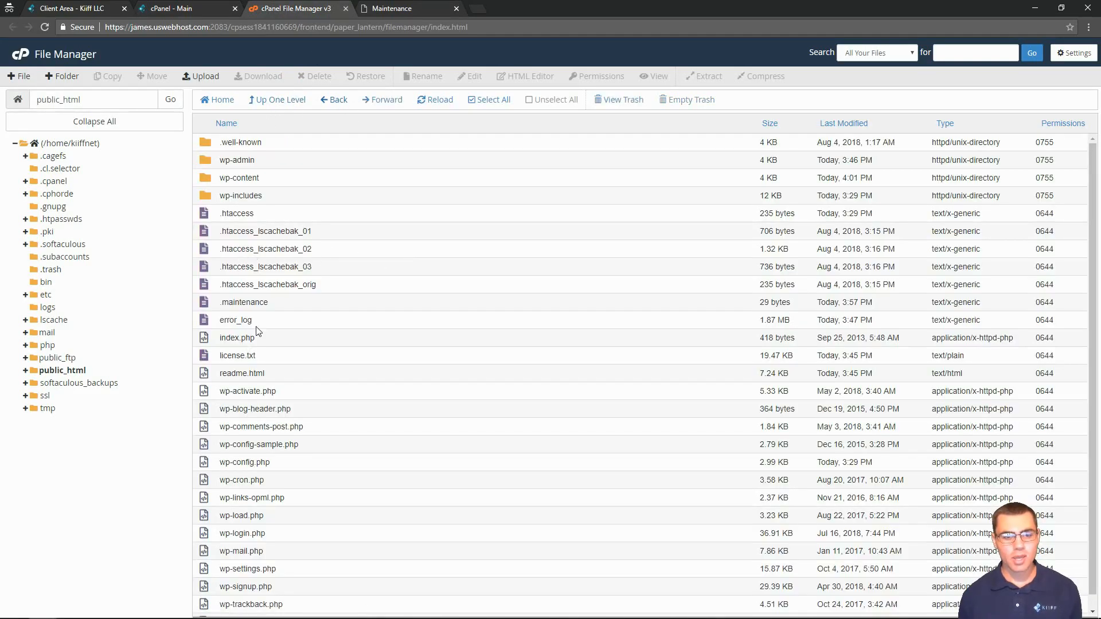
# Step: Navigate into the wp-content folder of the site
pyautogui.doubleClick(238, 178)
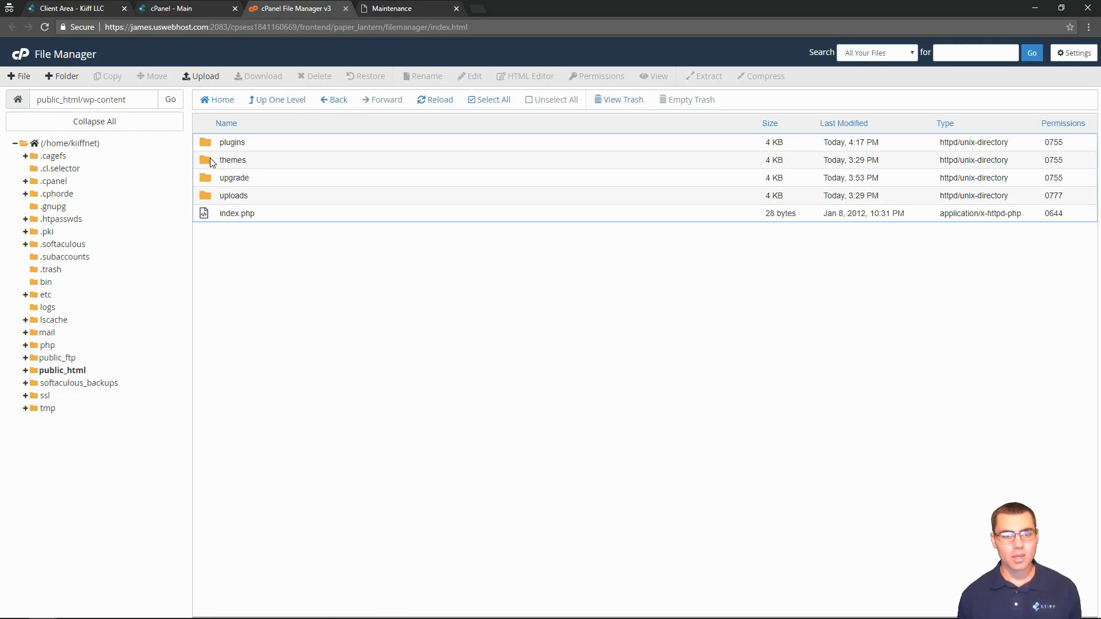
pyautogui.doubleClick(231, 160)
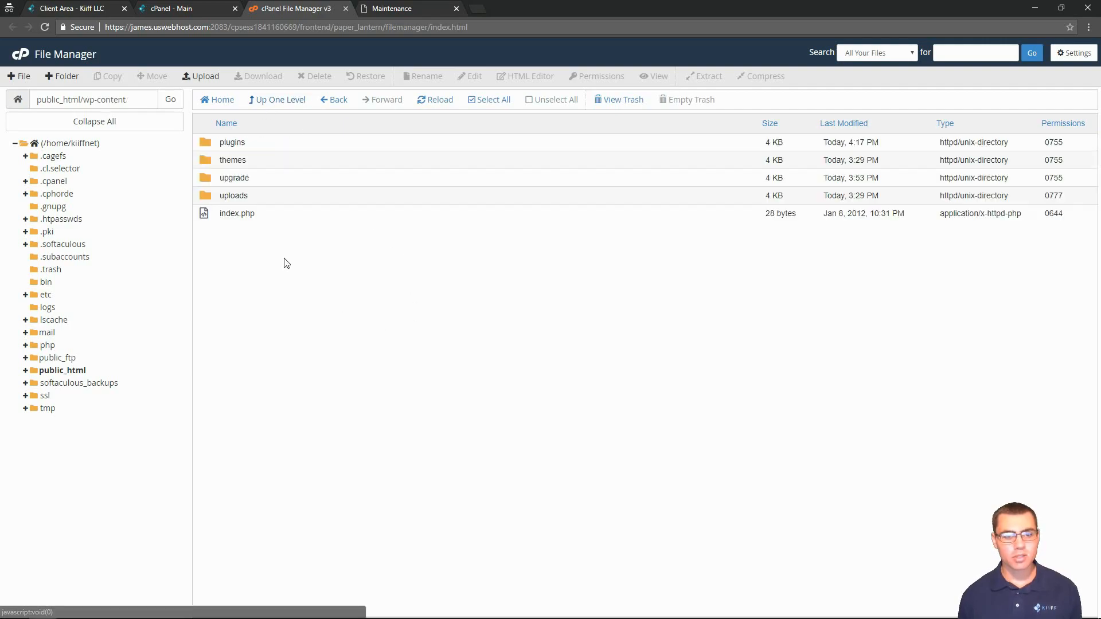
pyautogui.rightClick(284, 263)
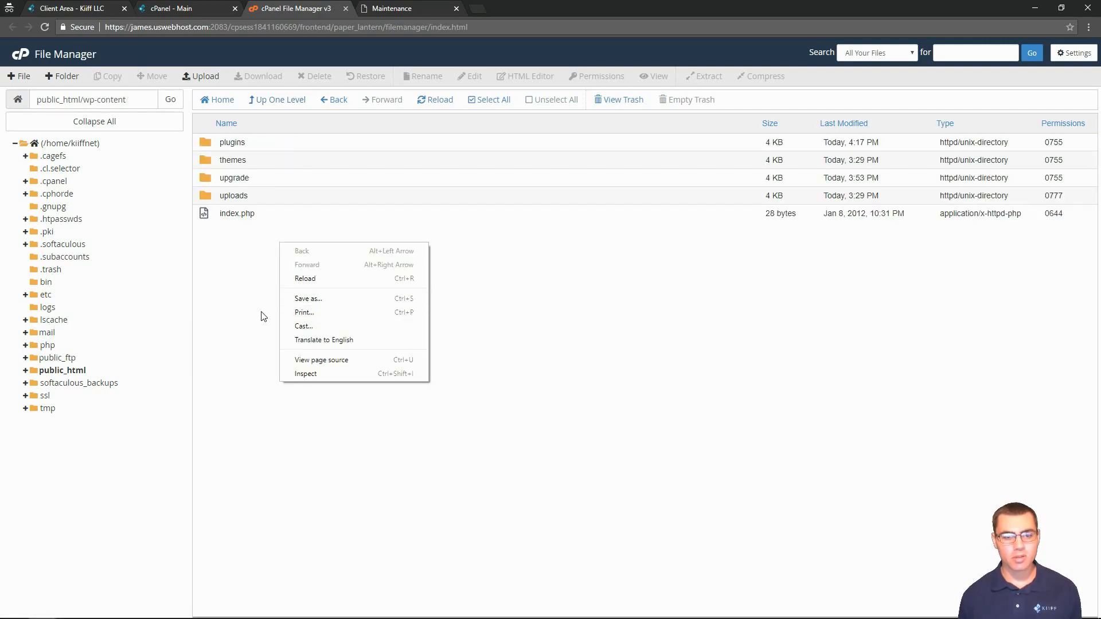
# Step: Create a new file named maintenance.php in wp-content and open it in the code editor
pyautogui.click(18, 76)
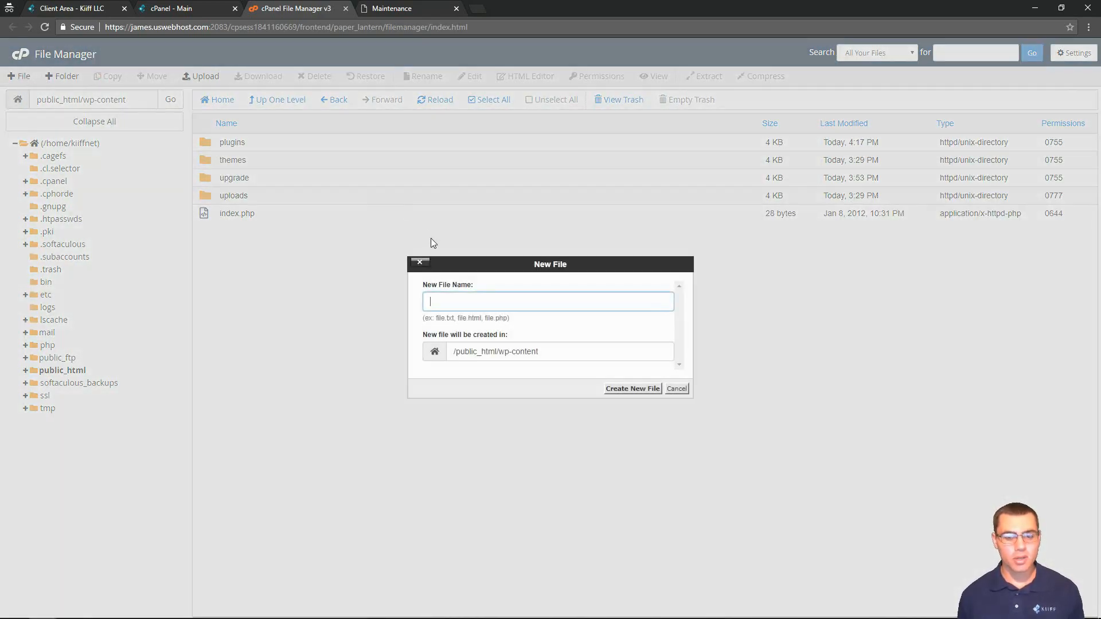
pyautogui.write('maintena')
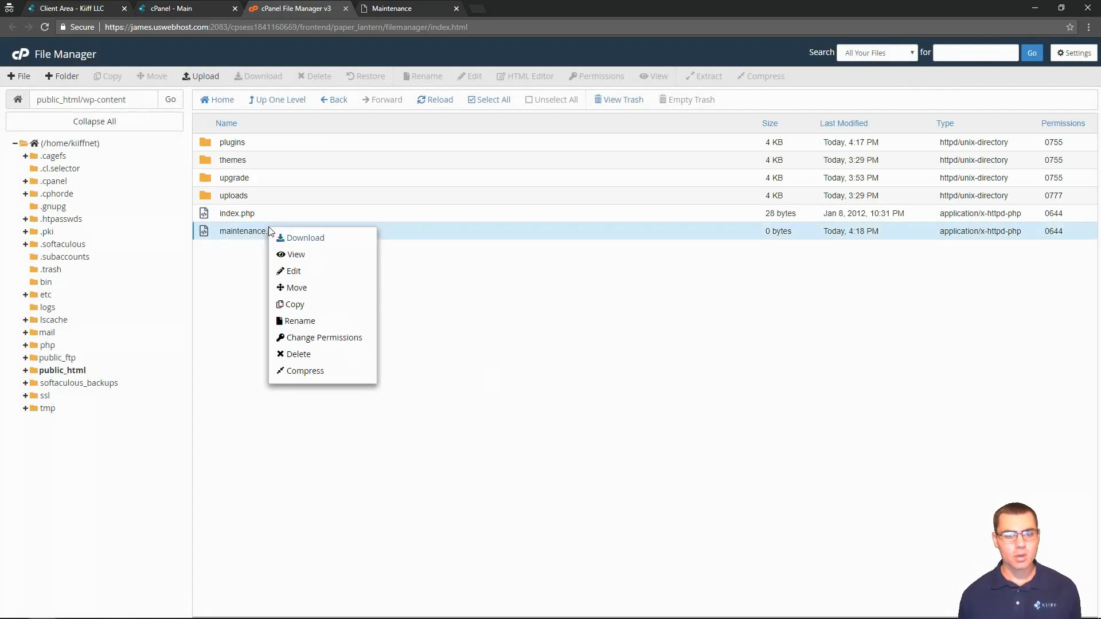
pyautogui.click(293, 271)
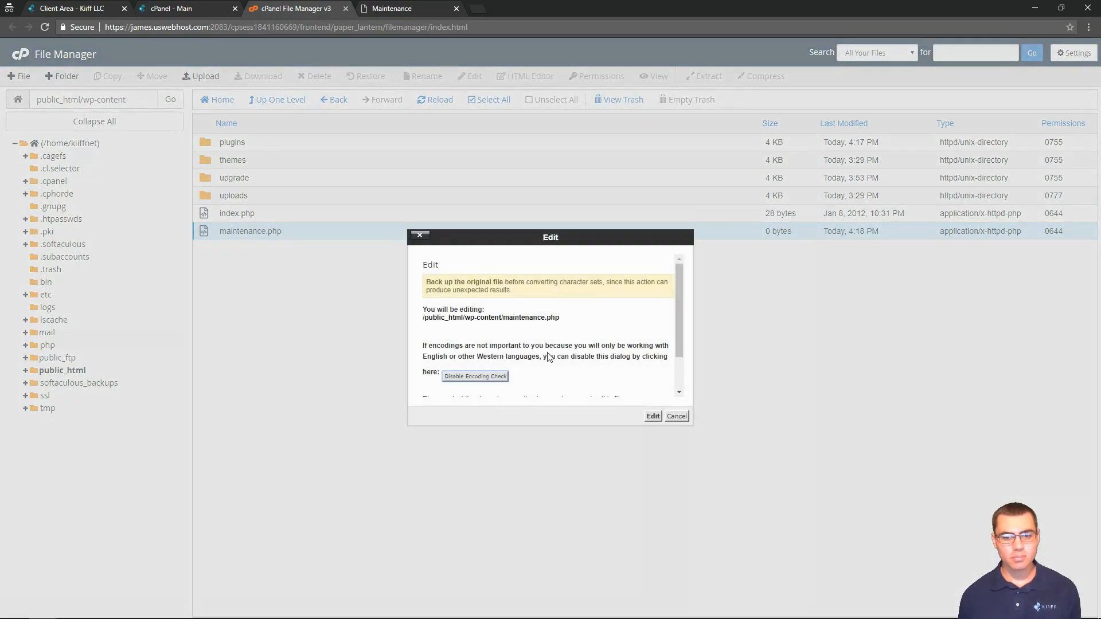
pyautogui.click(652, 416)
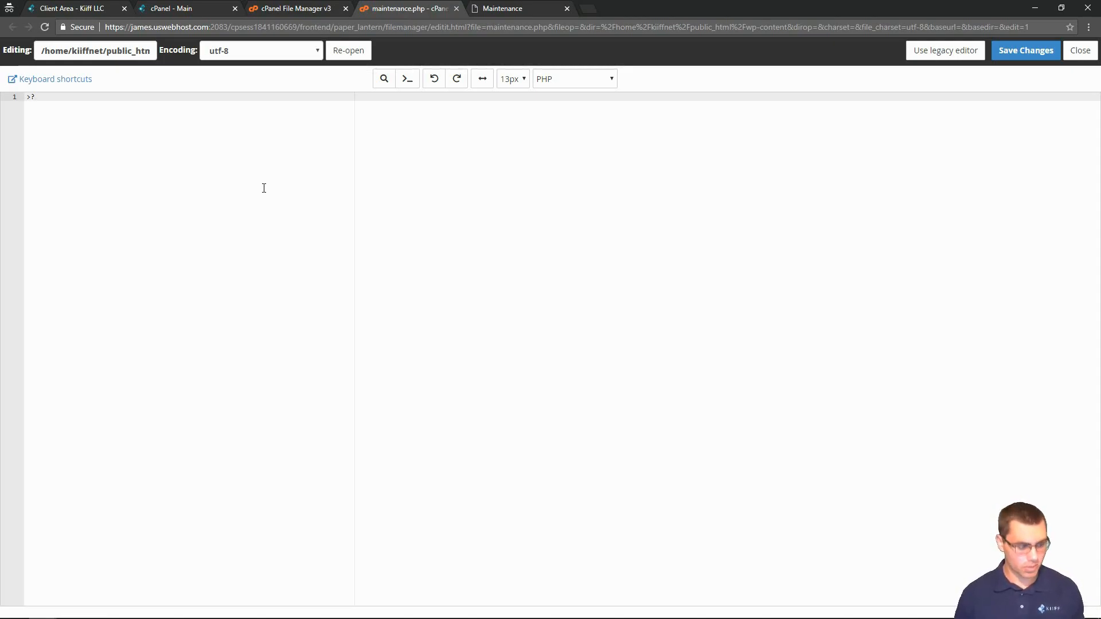
# Step: Write the script <?php print"hi"; ?> into maintenance.php and save the changes
pyautogui.write('php')
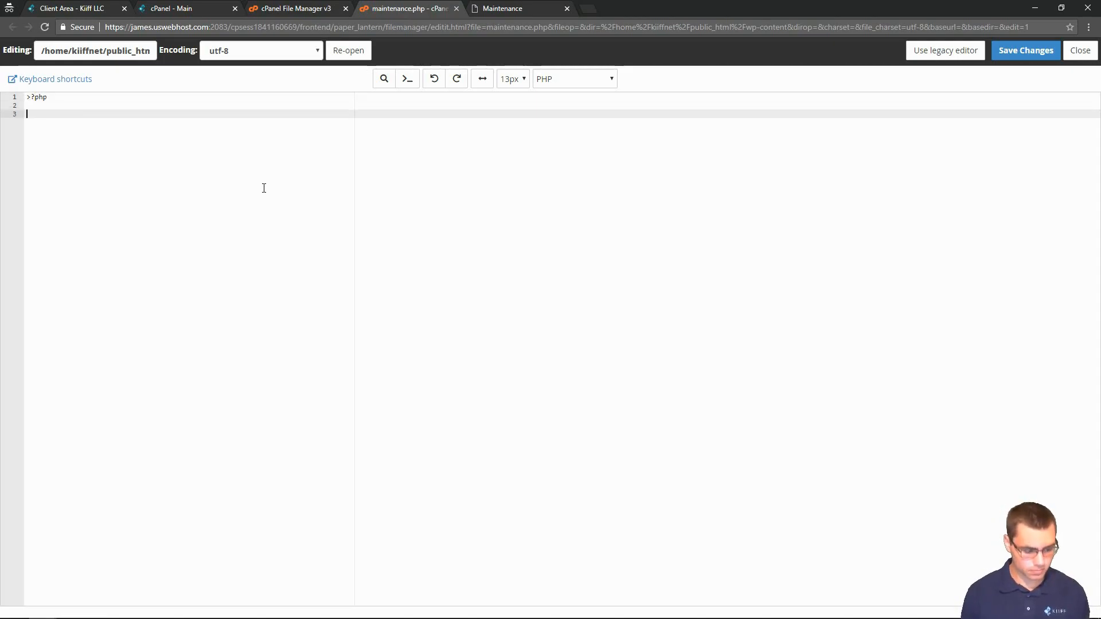
pyautogui.write('print":')
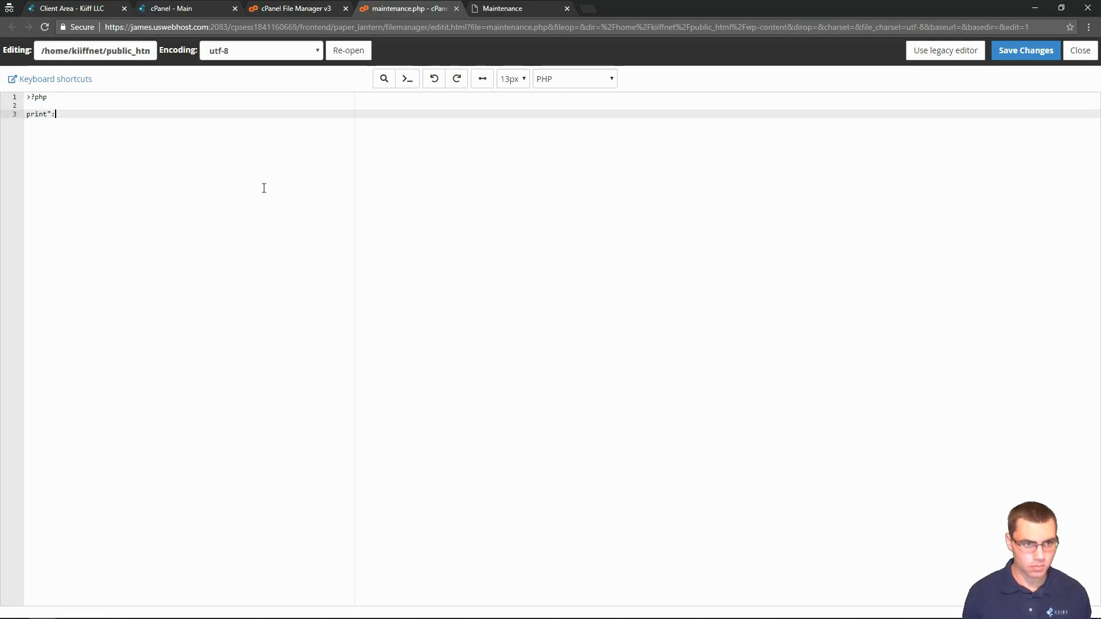
pyautogui.write('hi')
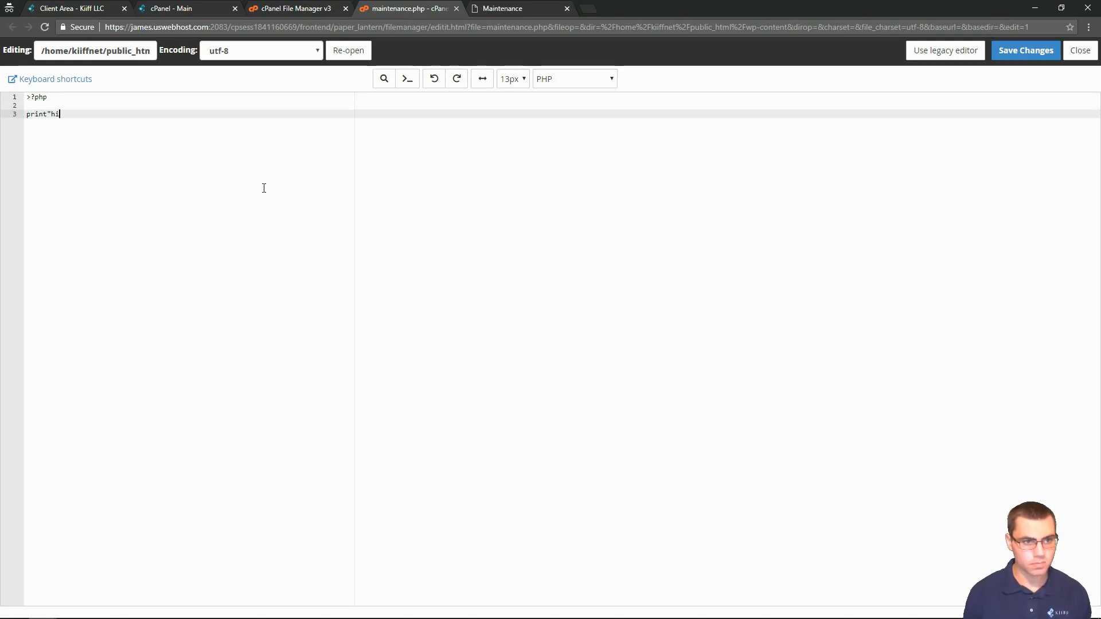
pyautogui.write('";')
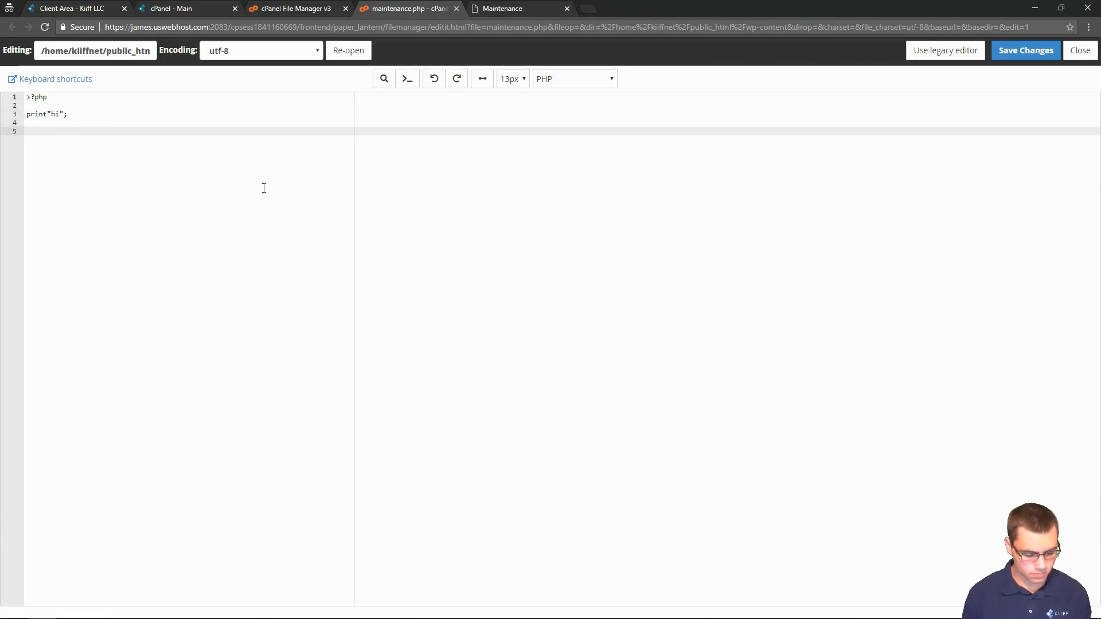
pyautogui.write('?>')
pyautogui.click(189, 96)
pyautogui.write('<')
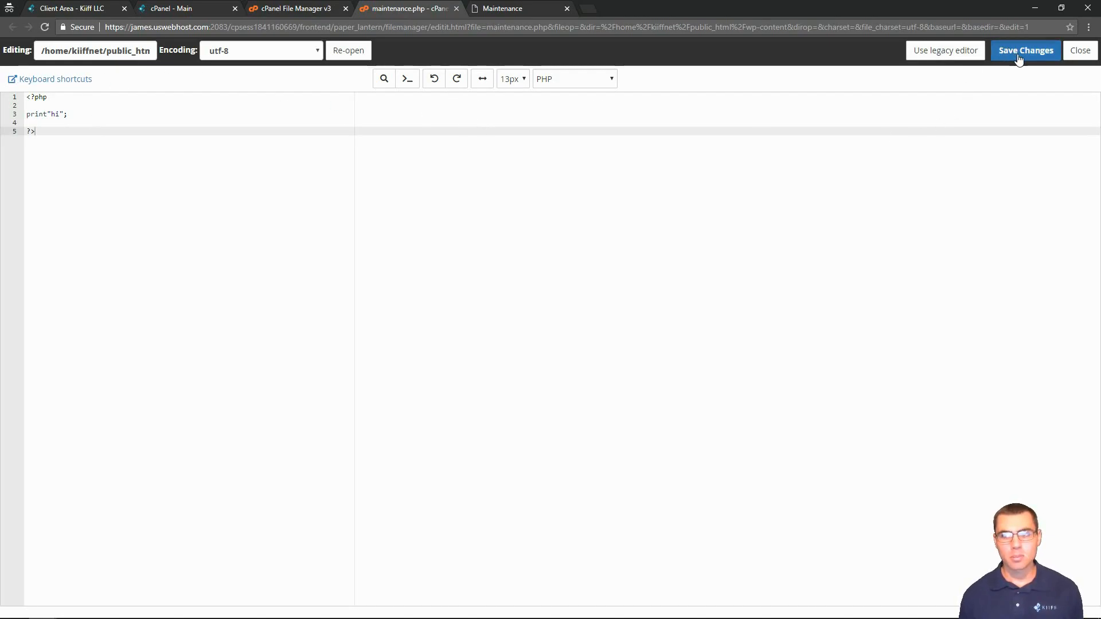
pyautogui.click(1025, 49)
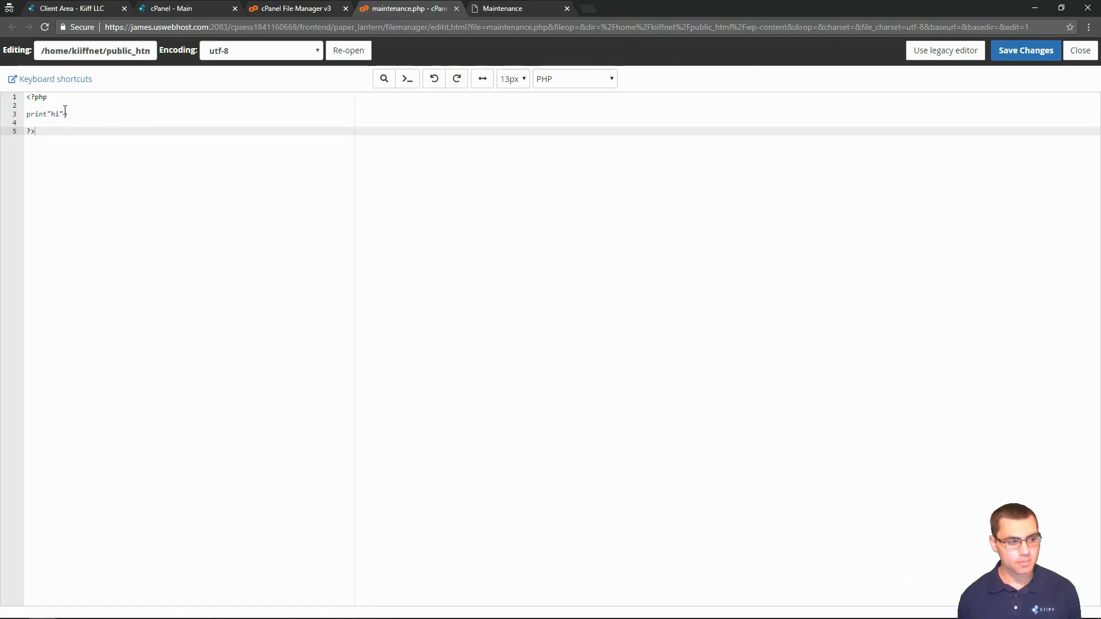
pyautogui.write(';')
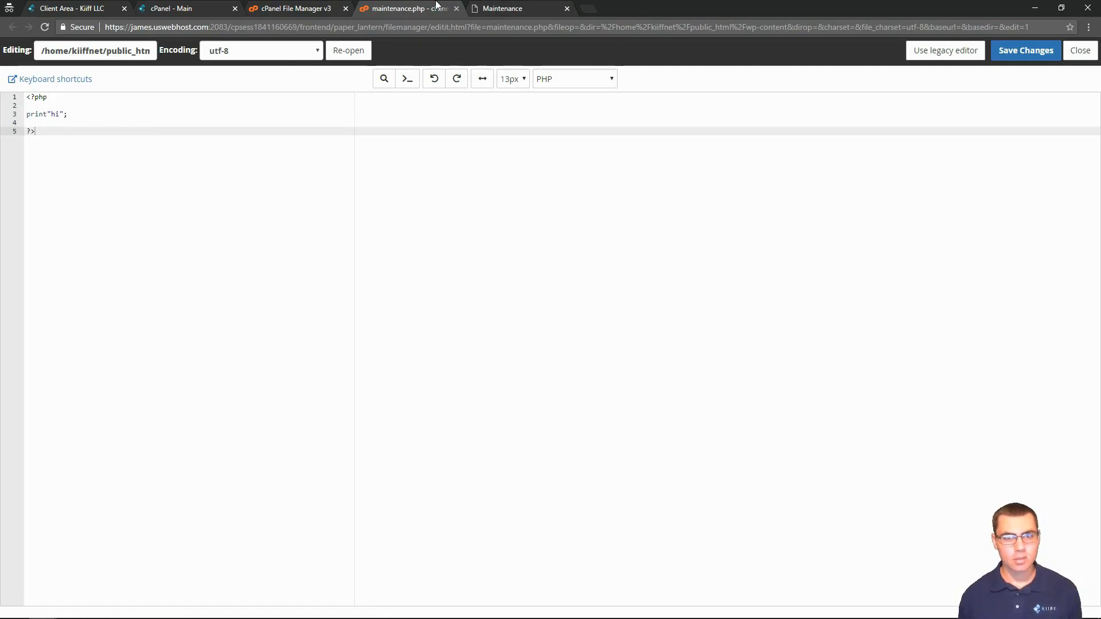
# Step: Reload kiff.net to confirm it now shows only 'hi', then return to the editor tab
pyautogui.click(512, 9)
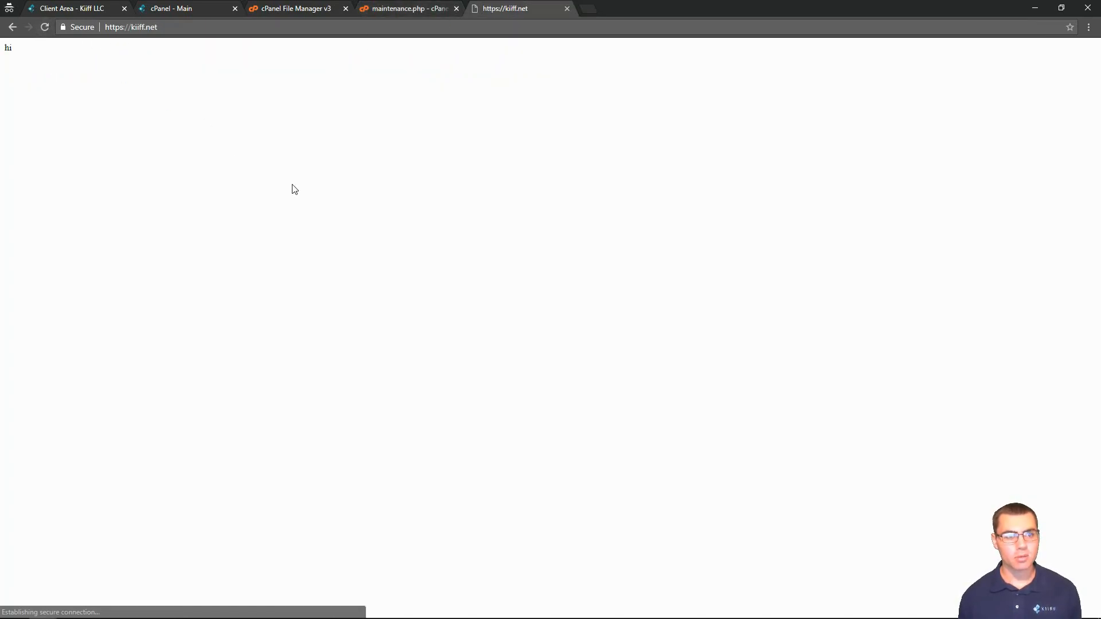
pyautogui.doubleClick(8, 47)
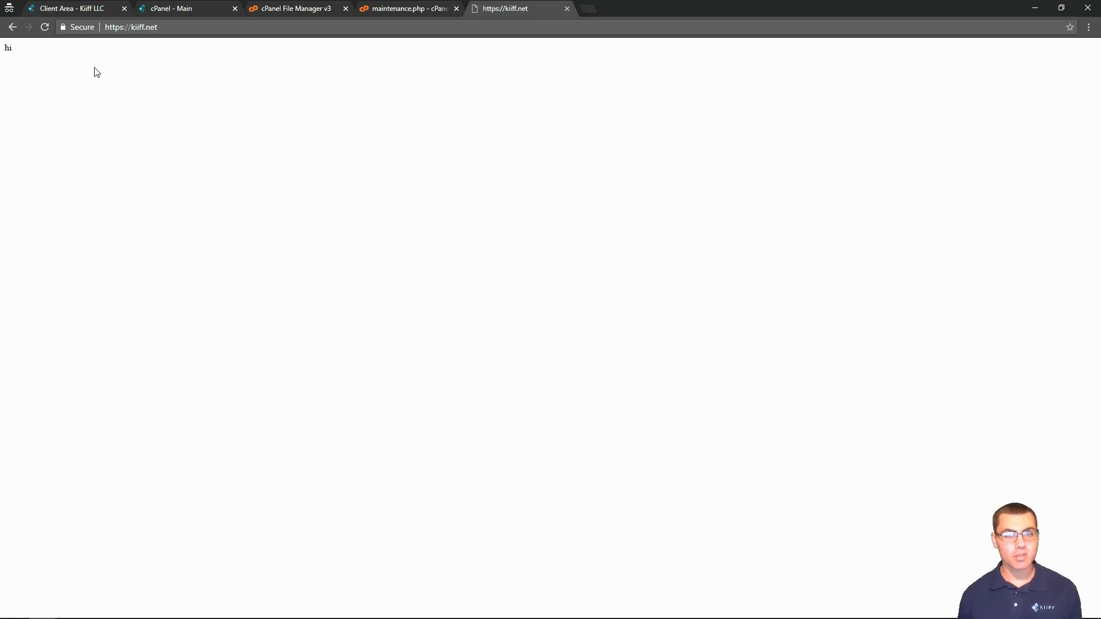
pyautogui.click(413, 9)
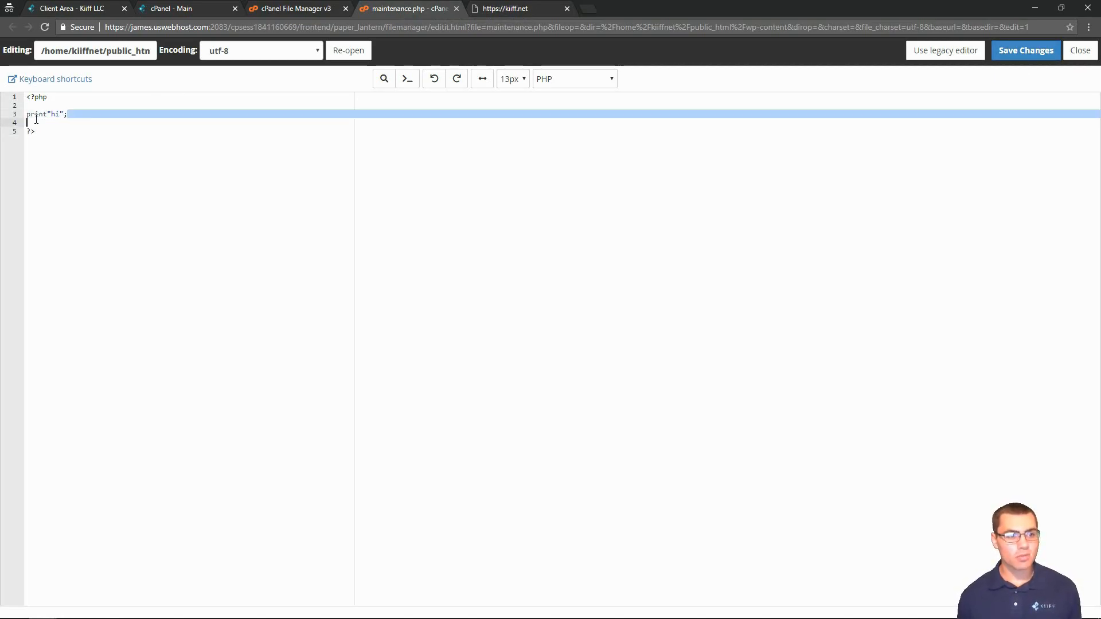
# Step: Focus the maintenance.php editor, then return to the live kiff.net page displaying 'hi'
pyautogui.click(87, 133)
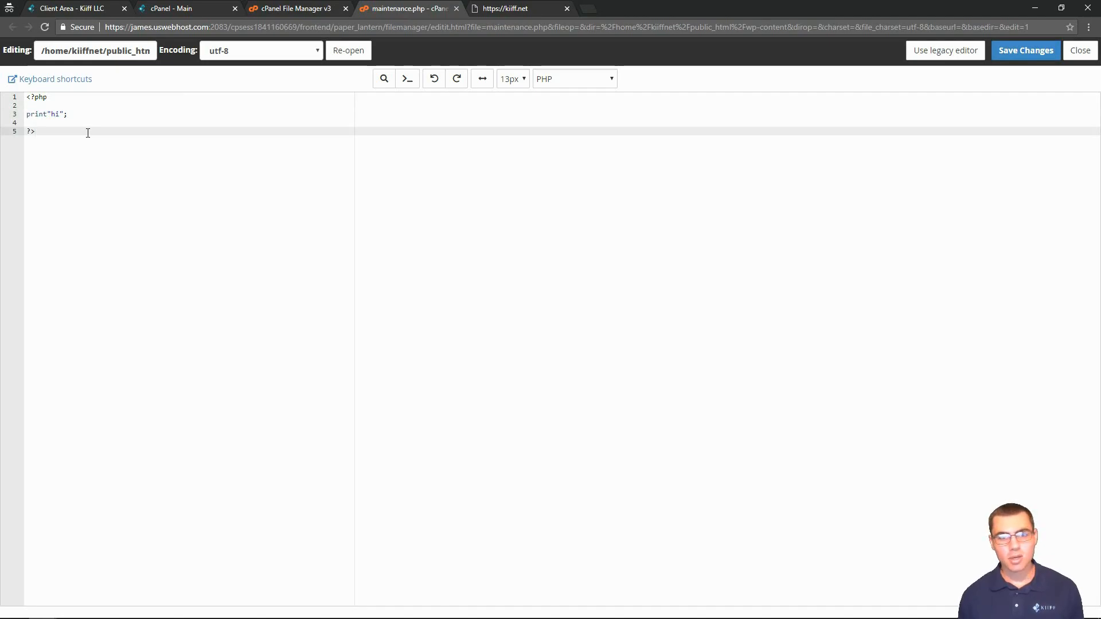
pyautogui.click(516, 9)
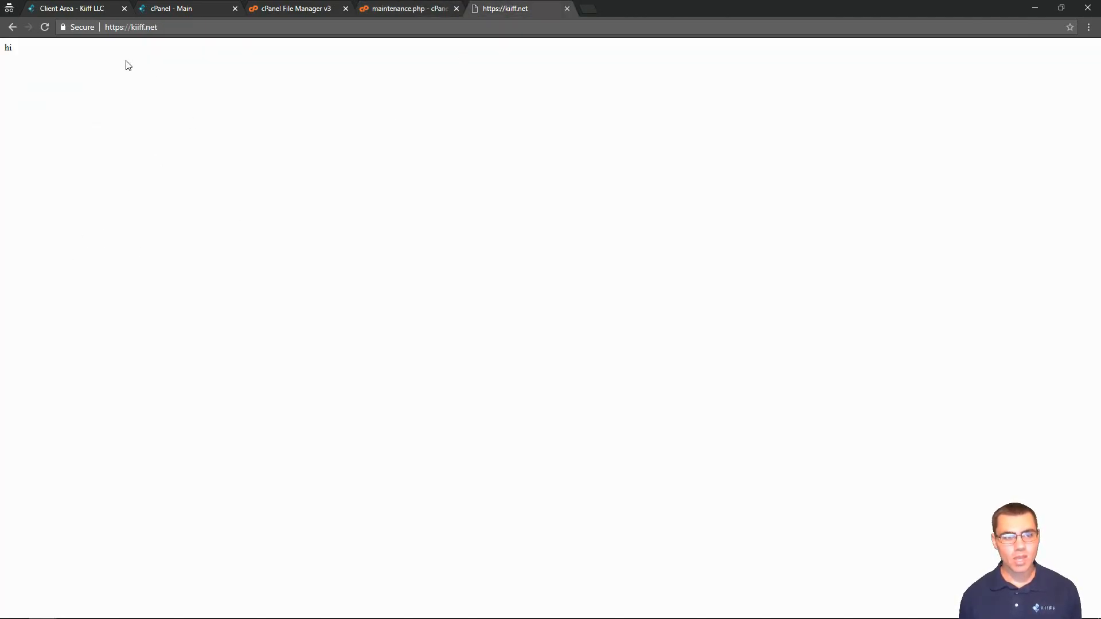
pyautogui.moveTo(237, 188)
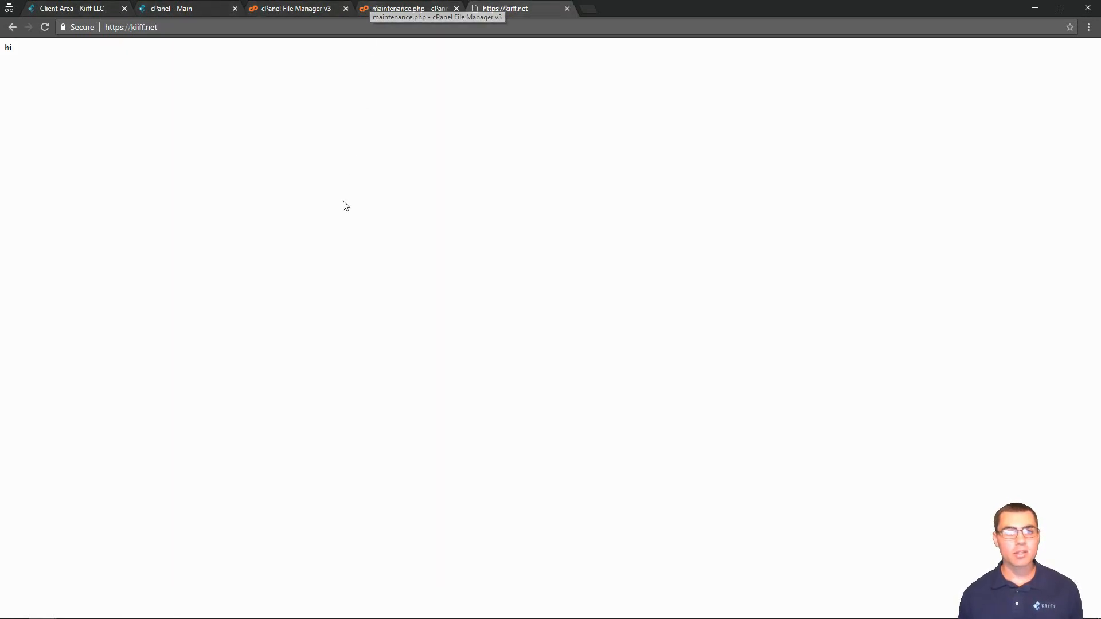
pyautogui.moveTo(347, 210)
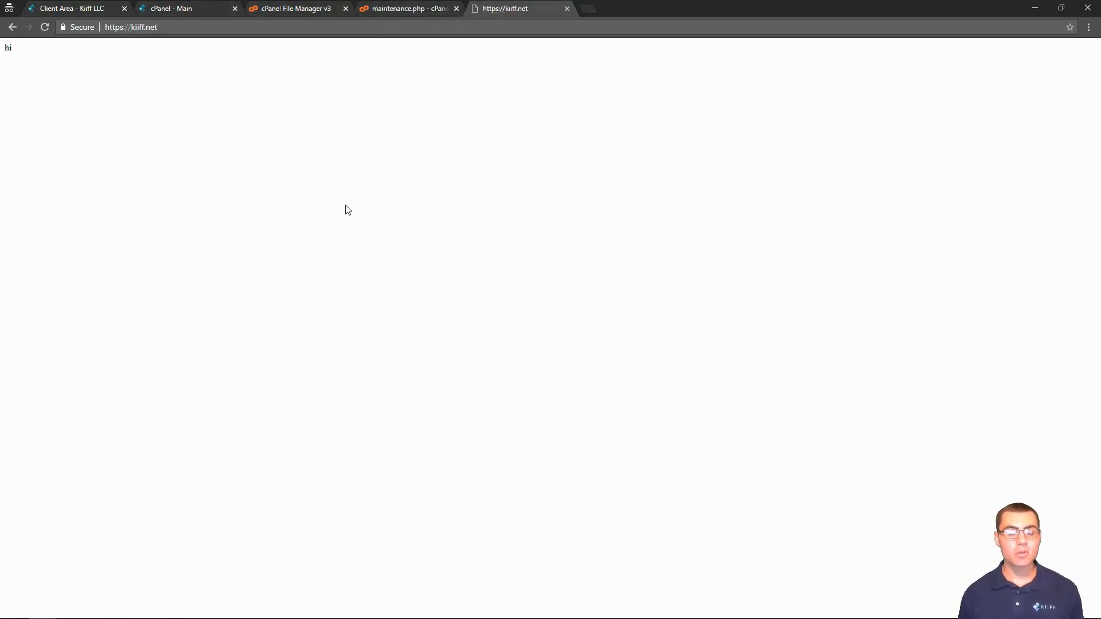